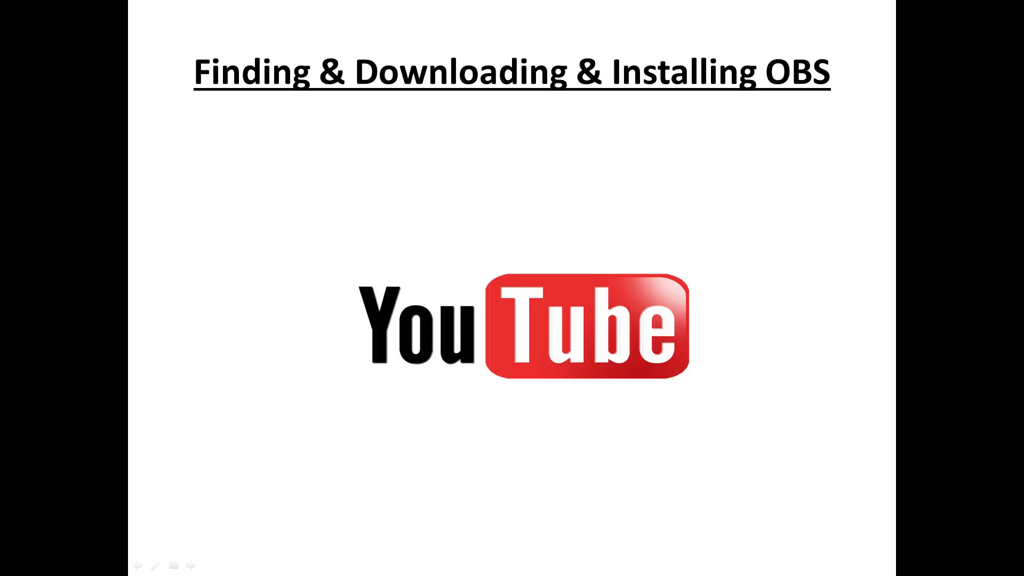
mouse_move(960, 351)
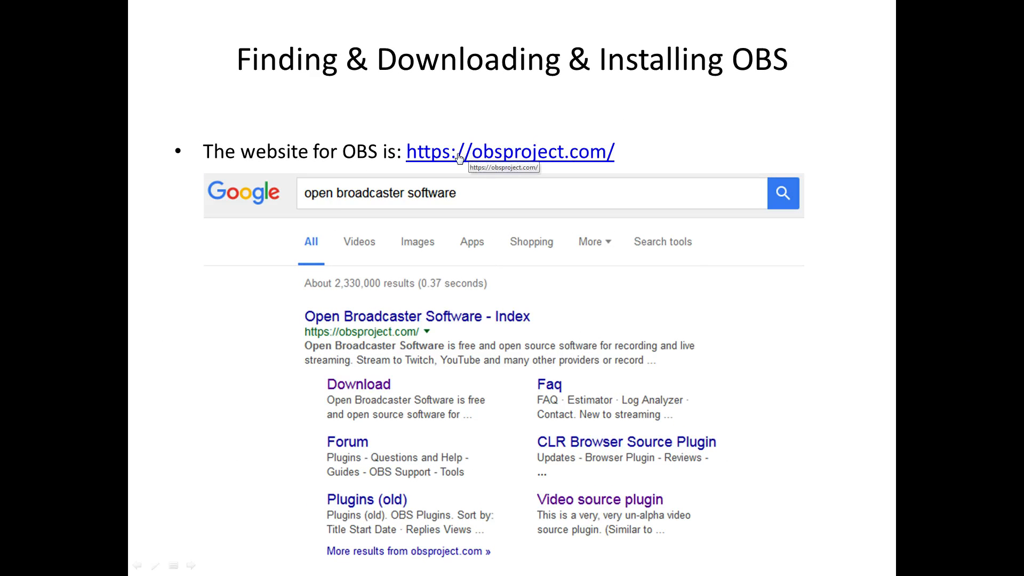
mouse_move(482, 173)
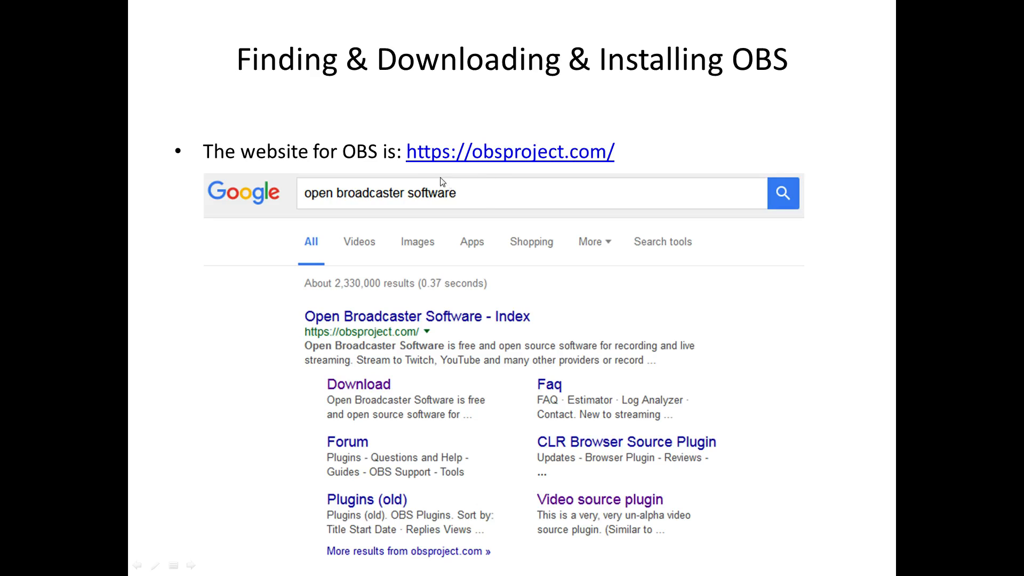
mouse_move(492, 162)
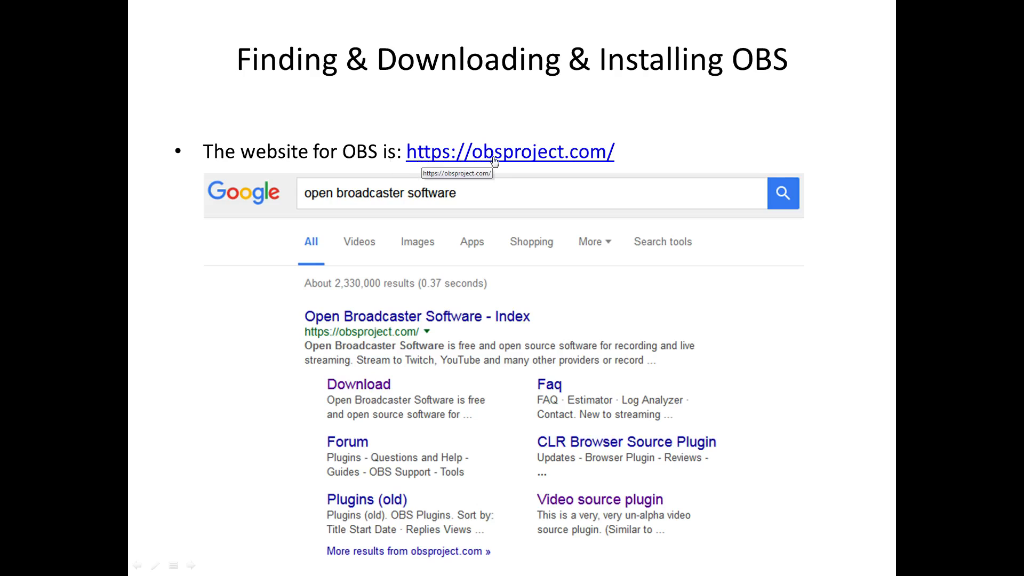
mouse_move(532, 159)
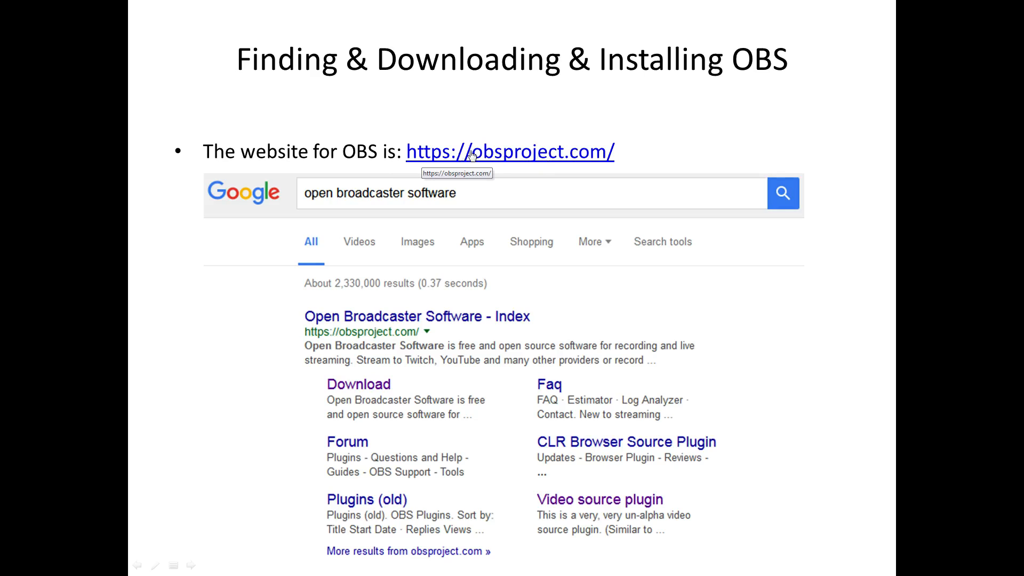
mouse_move(319, 200)
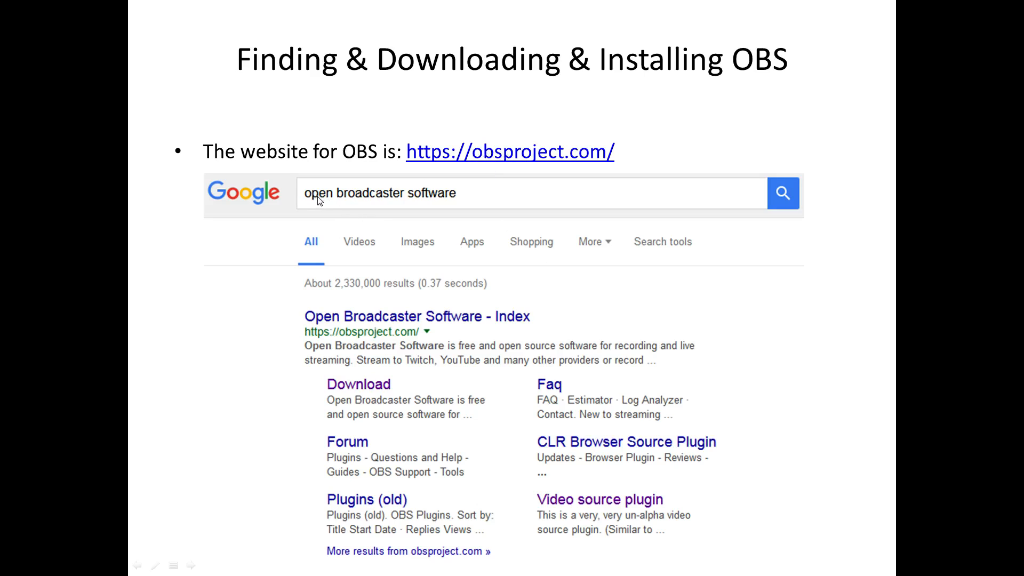
mouse_move(449, 202)
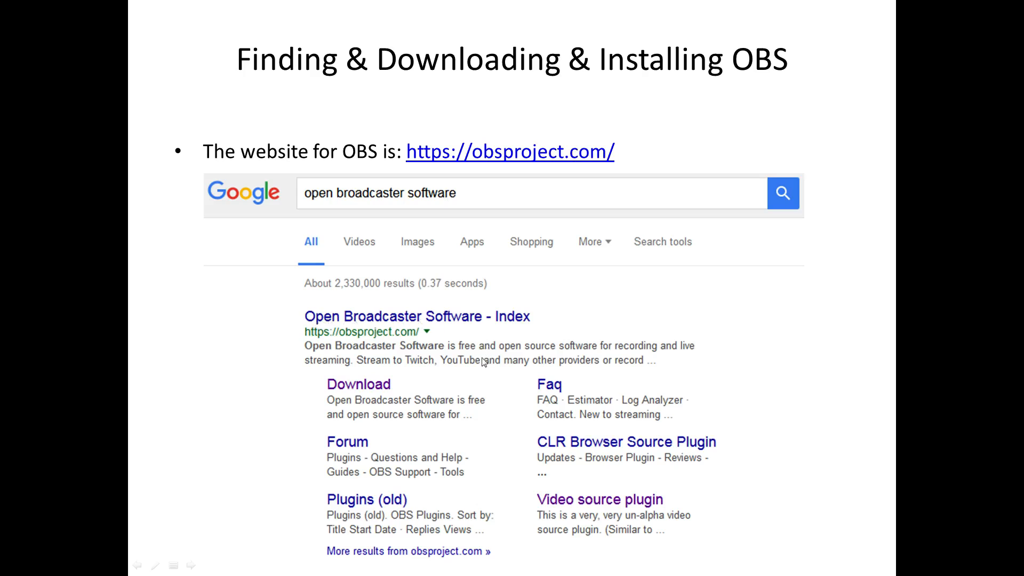
mouse_move(328, 340)
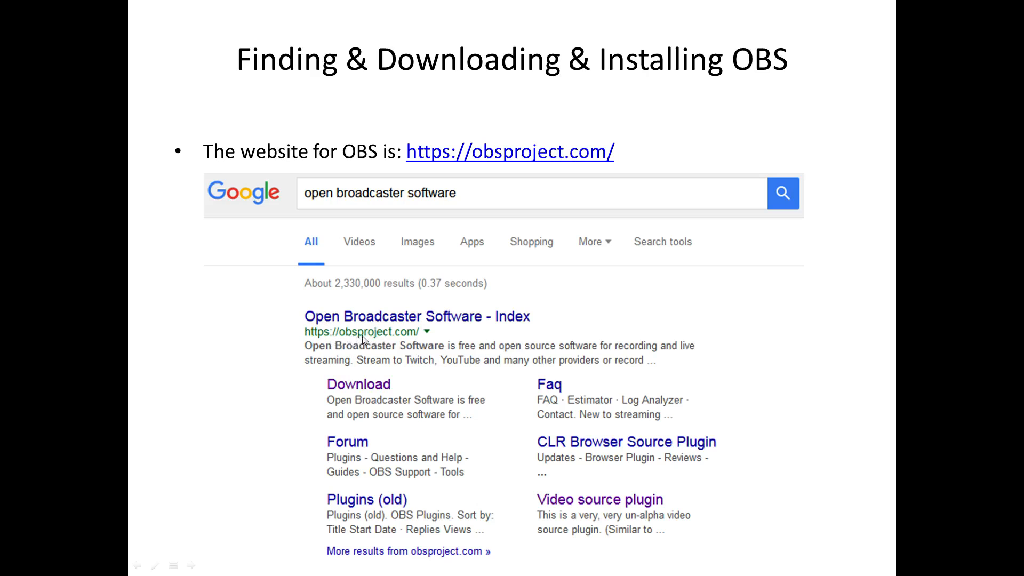
mouse_move(408, 339)
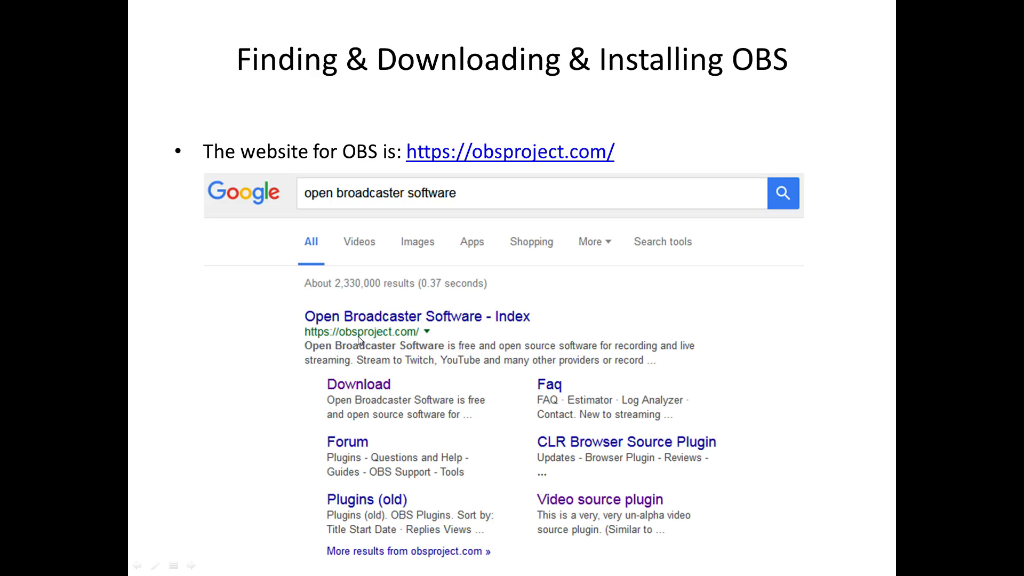
mouse_move(432, 345)
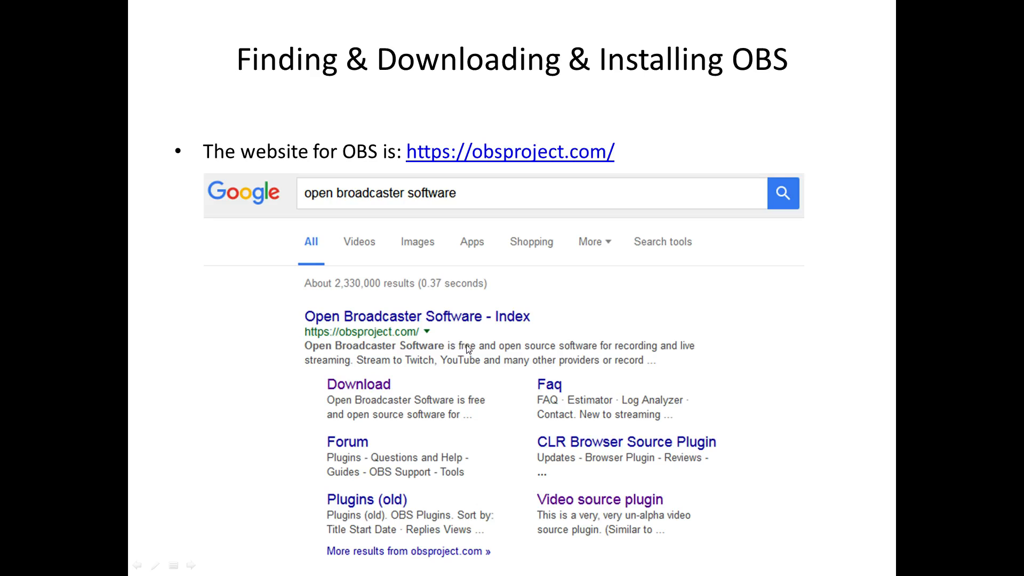
mouse_move(636, 359)
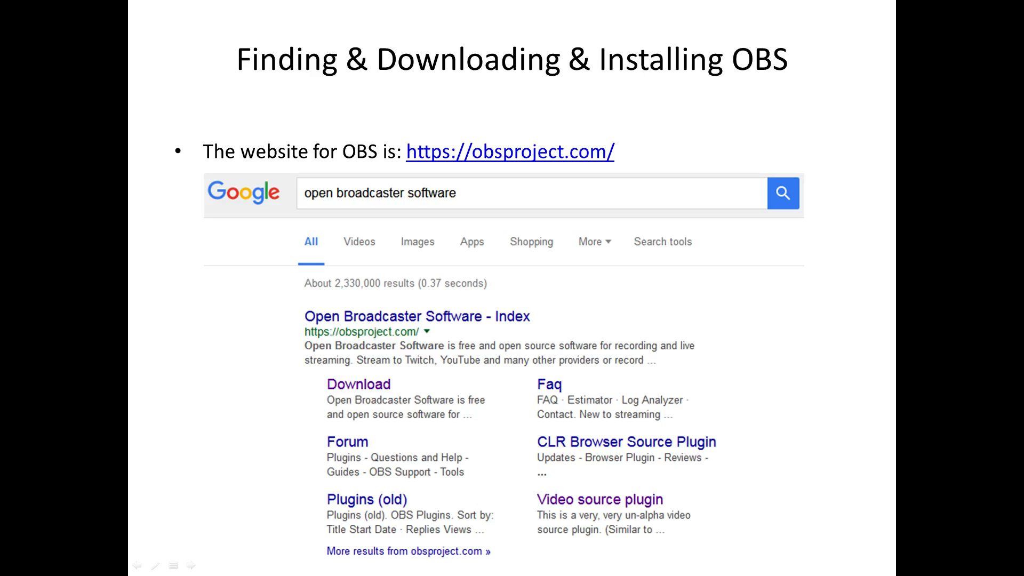
mouse_move(987, 438)
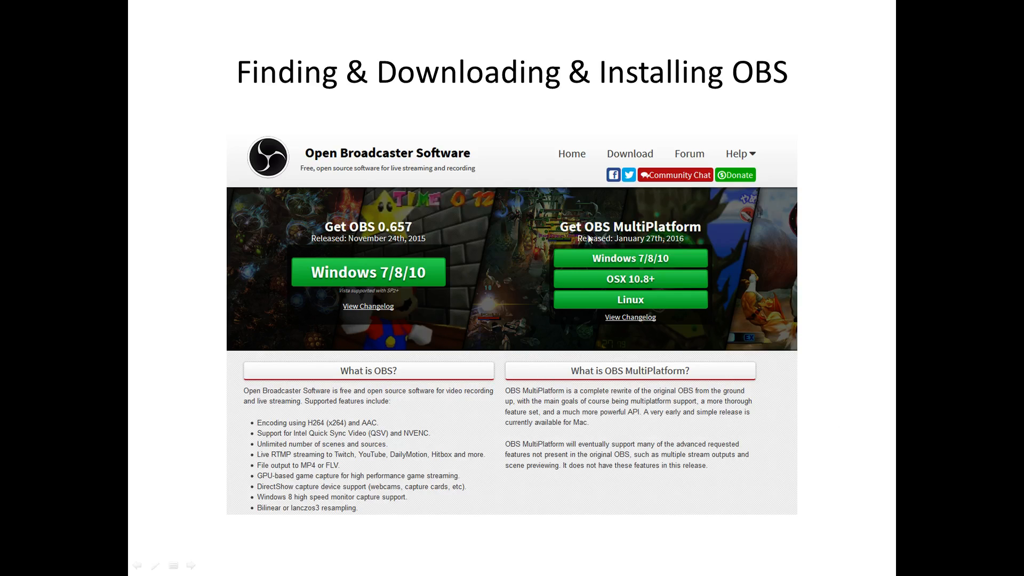
mouse_move(705, 348)
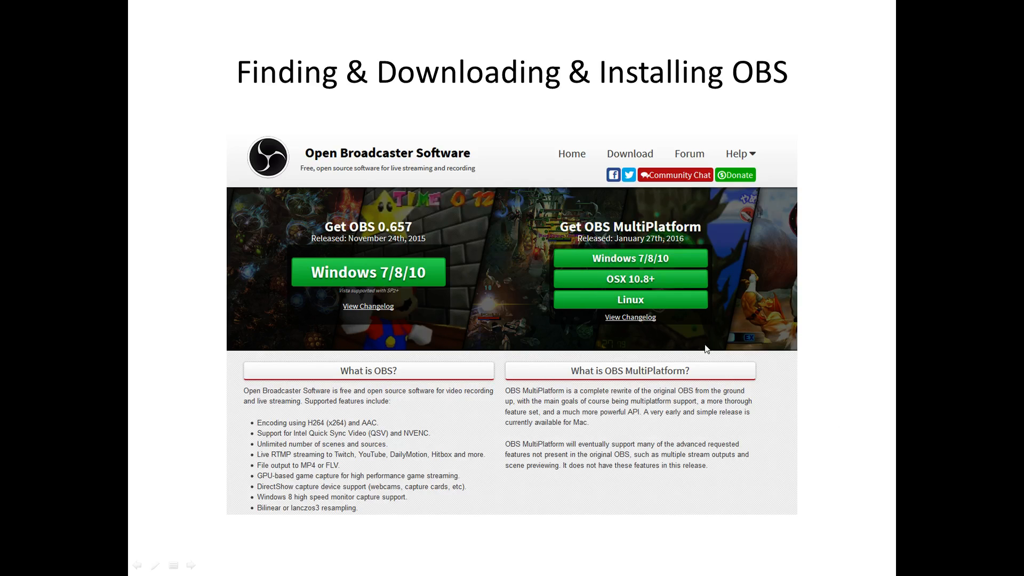
mouse_move(821, 364)
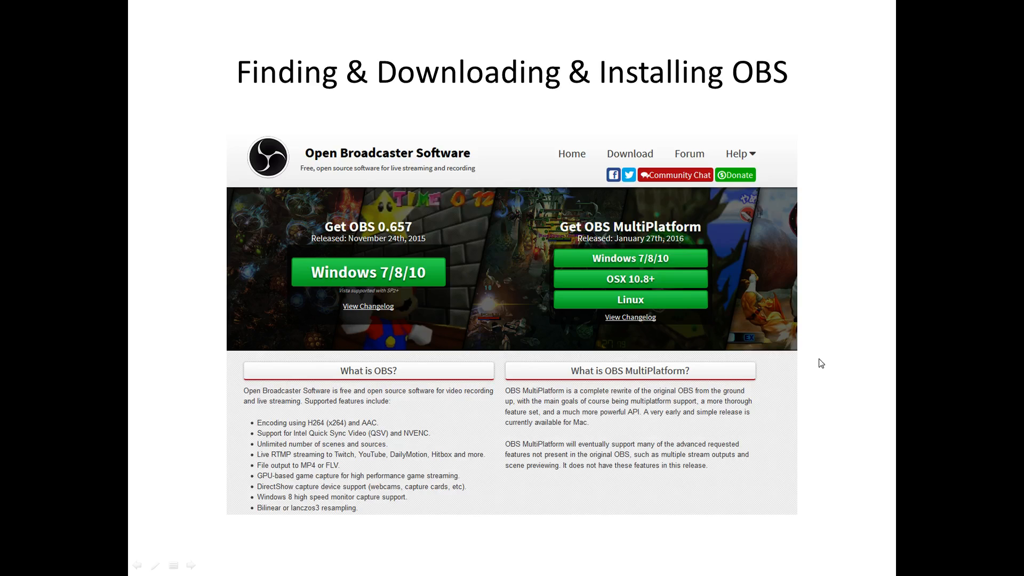
mouse_move(820, 358)
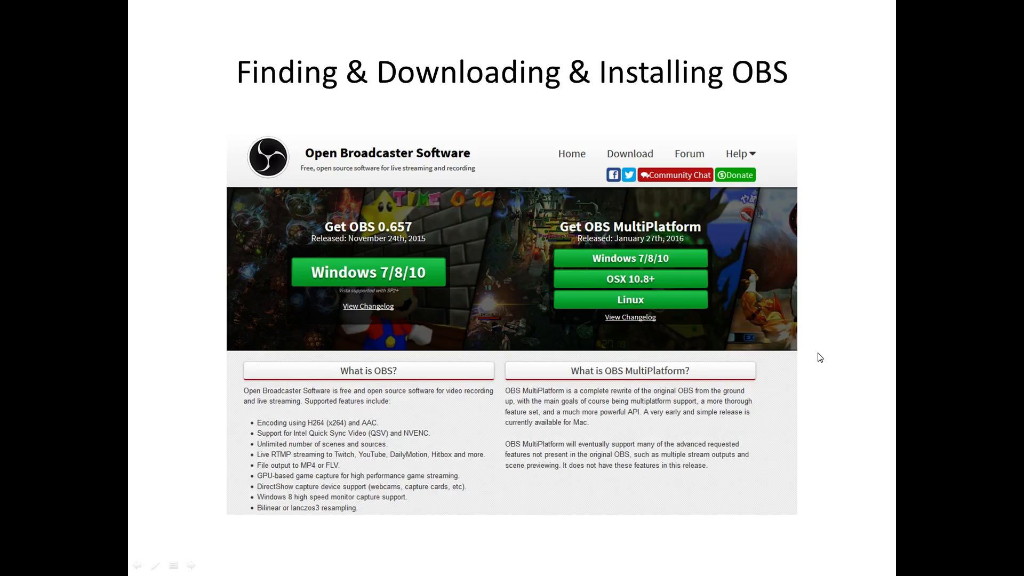
mouse_move(511, 319)
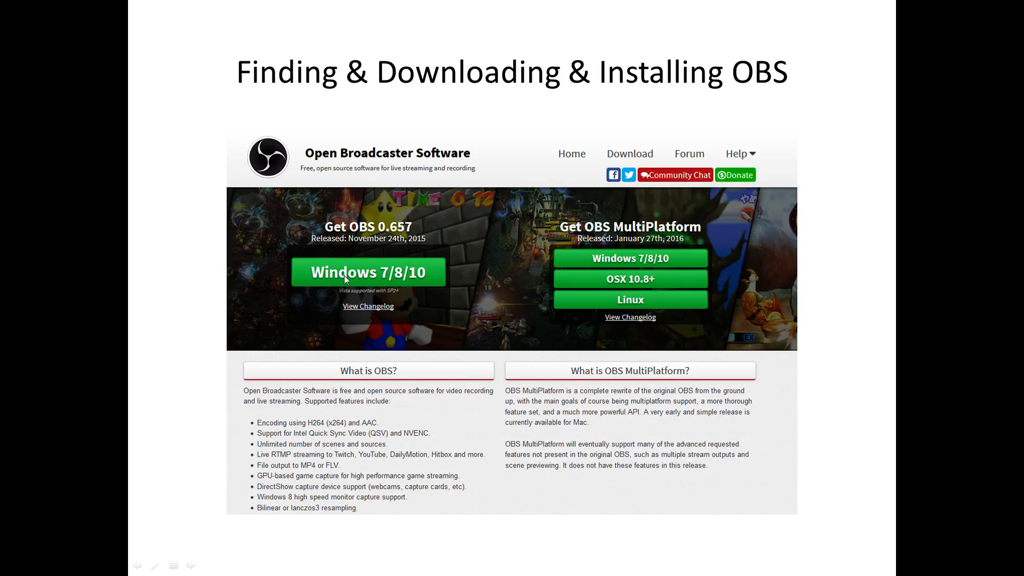
mouse_move(372, 280)
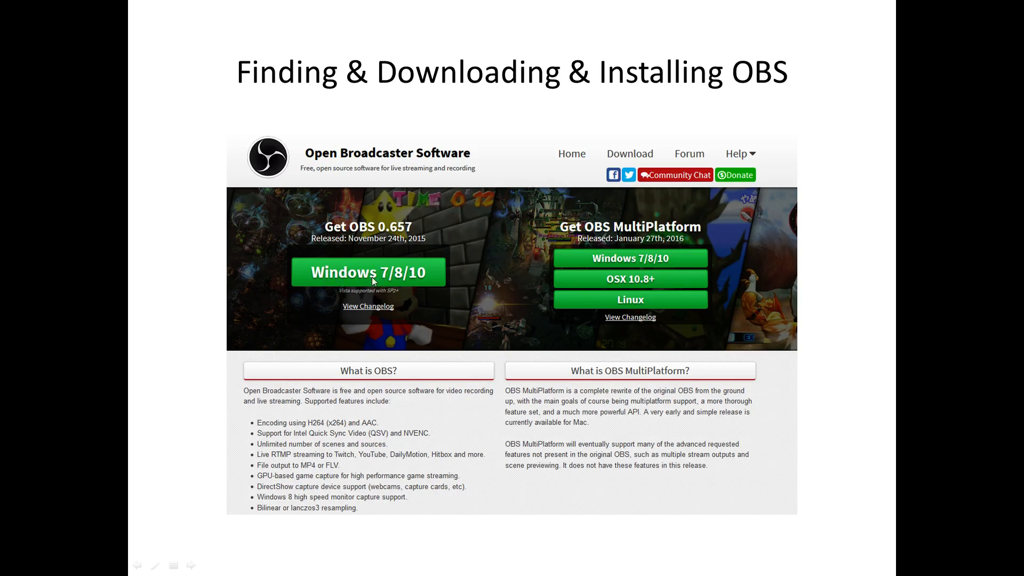
mouse_move(372, 212)
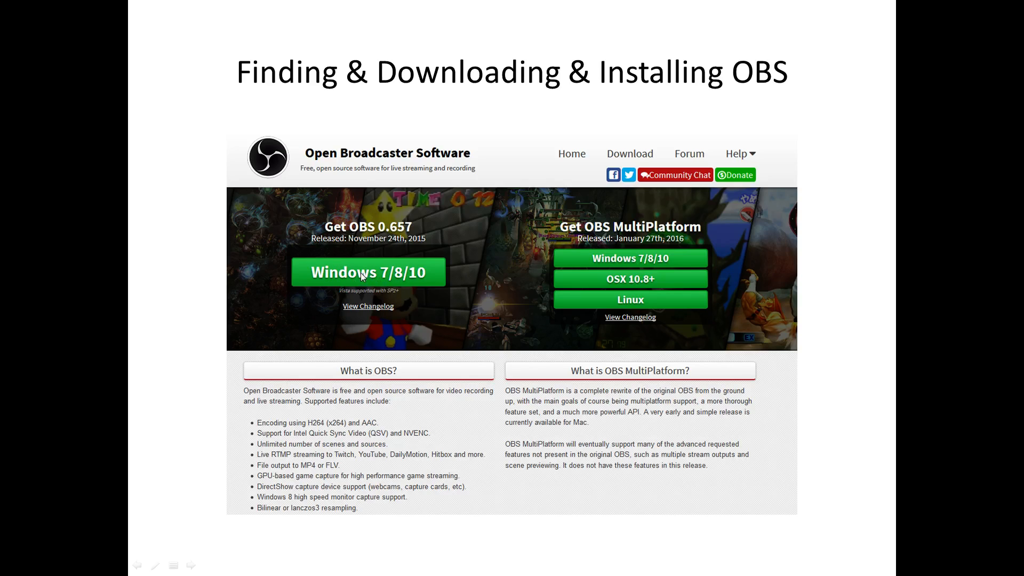
mouse_move(392, 243)
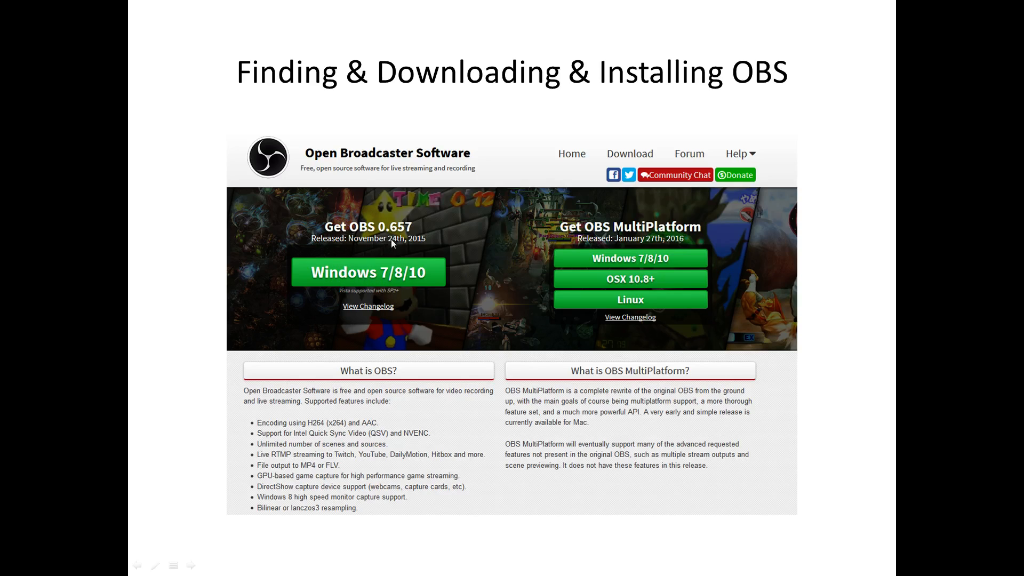
mouse_move(555, 302)
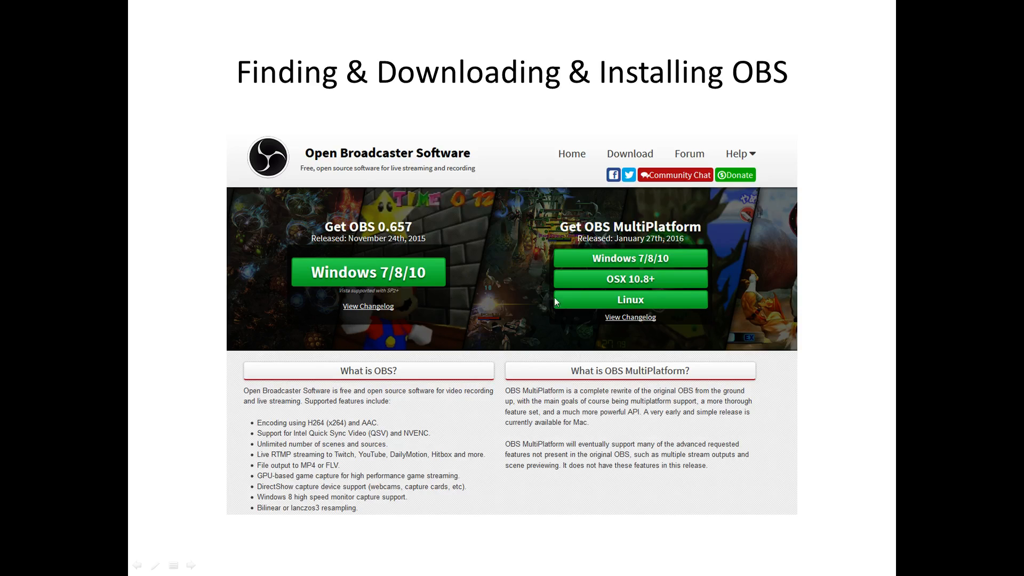
mouse_move(674, 237)
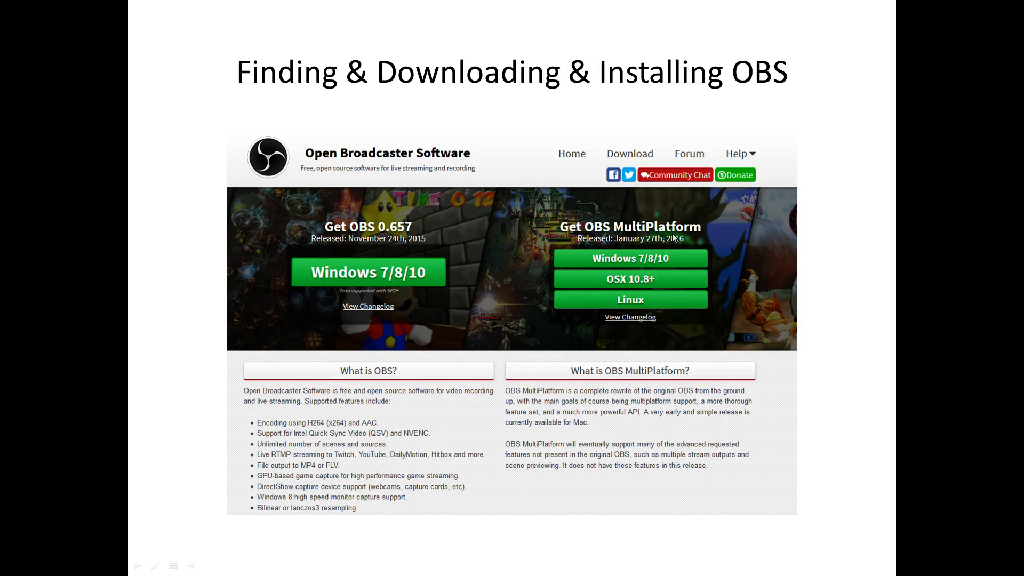
mouse_move(665, 237)
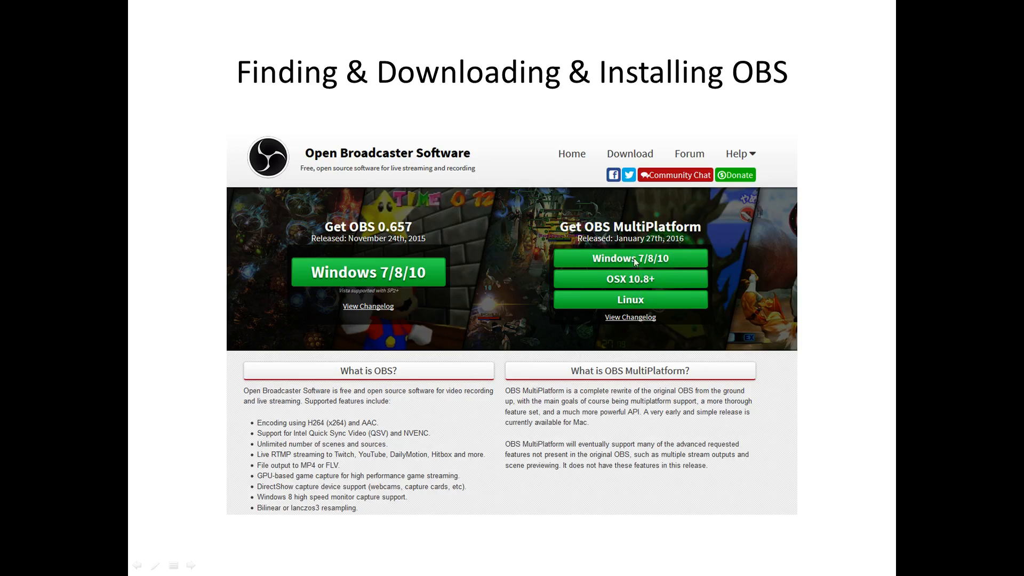
mouse_move(629, 286)
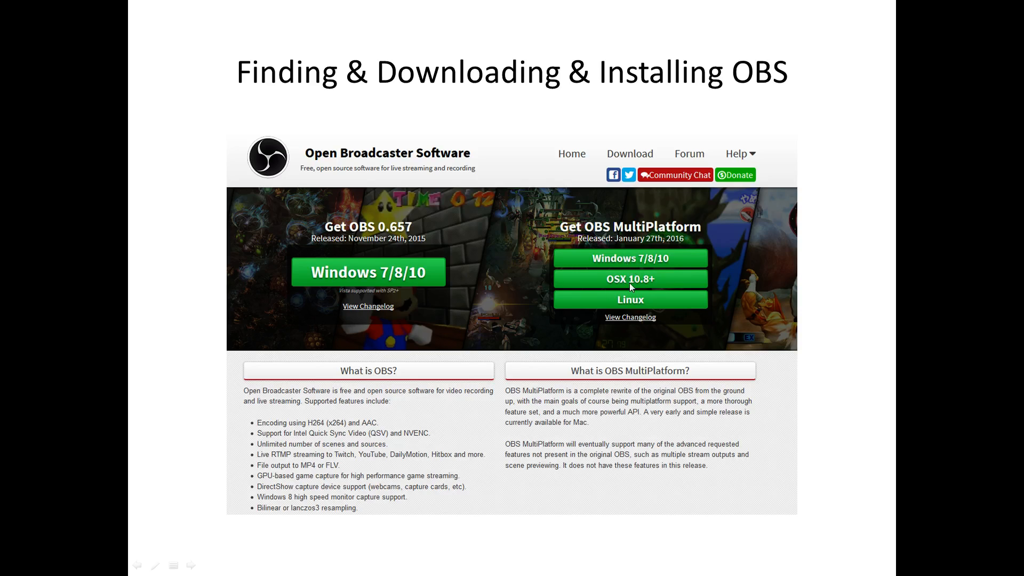
mouse_move(645, 307)
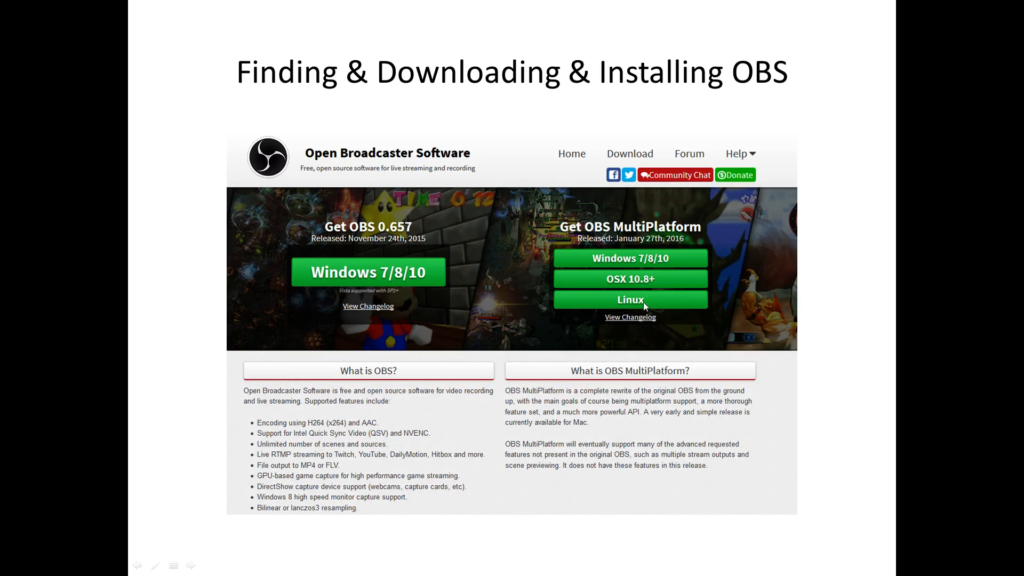
mouse_move(610, 286)
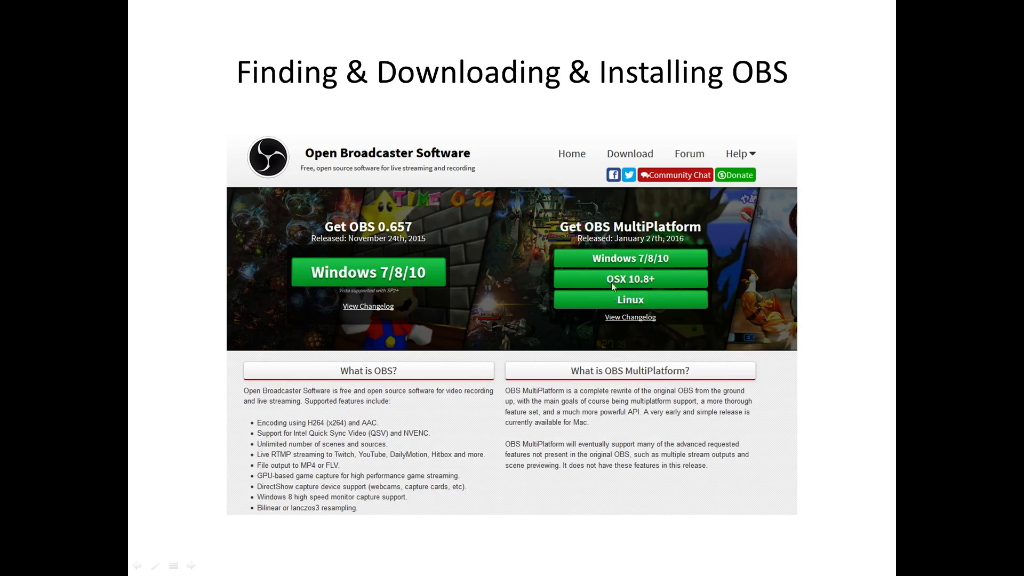
mouse_move(329, 247)
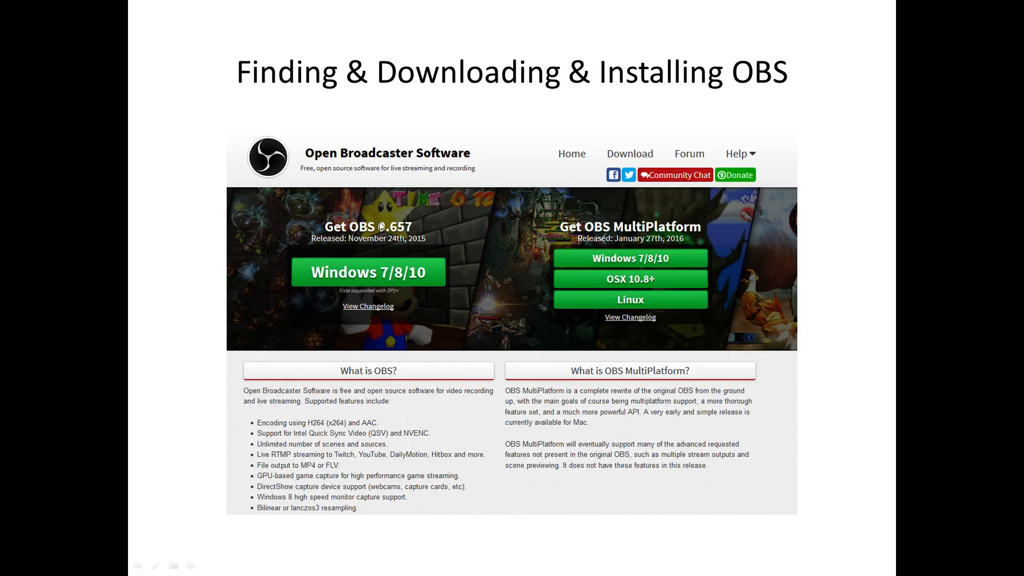
mouse_move(397, 274)
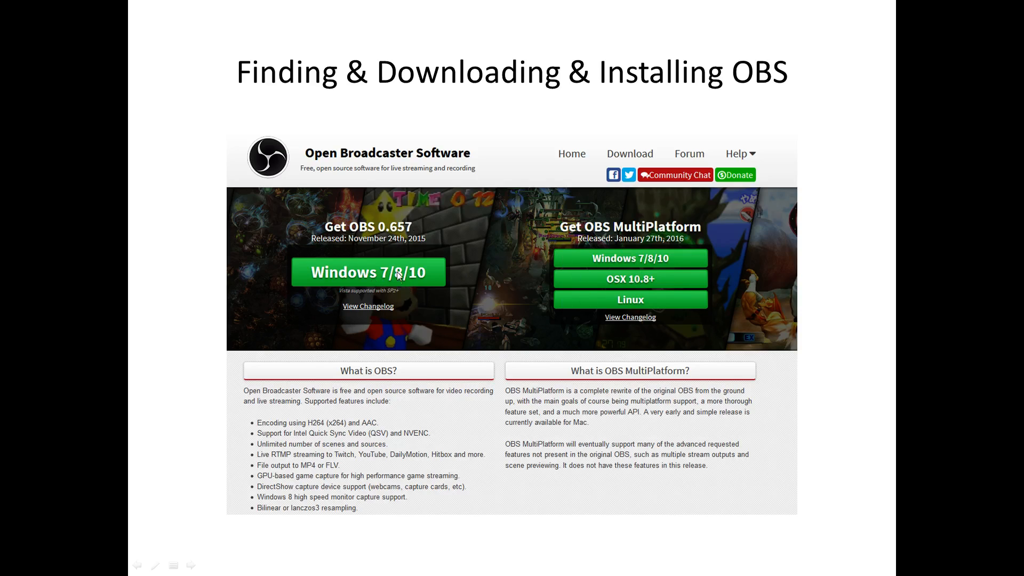
mouse_move(435, 261)
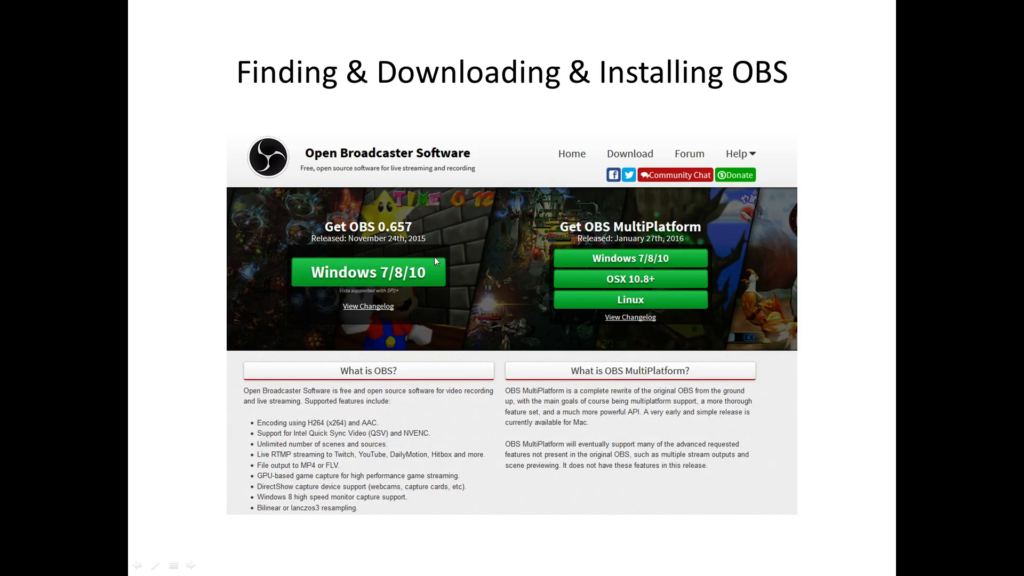
mouse_move(896, 323)
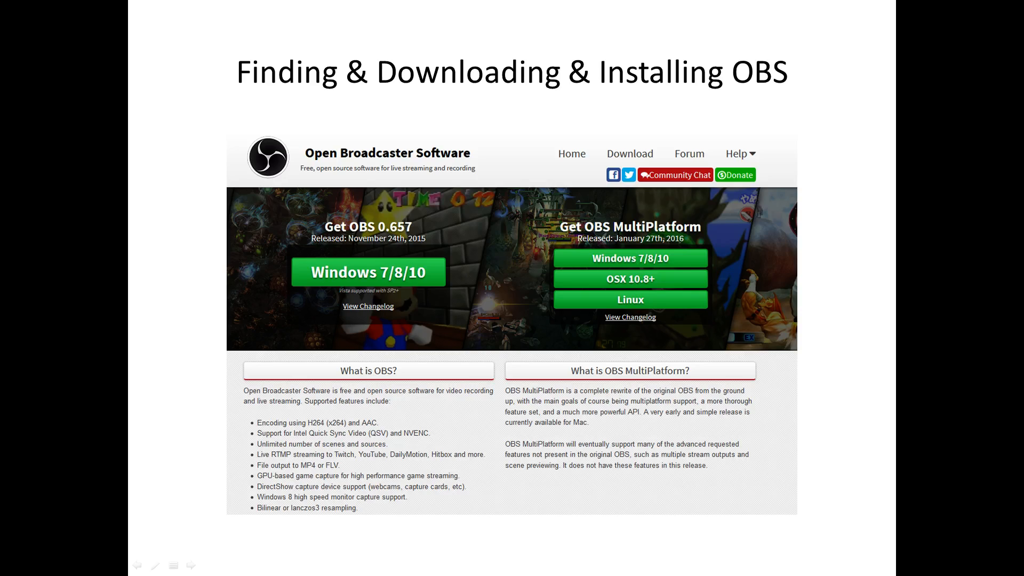
mouse_move(781, 281)
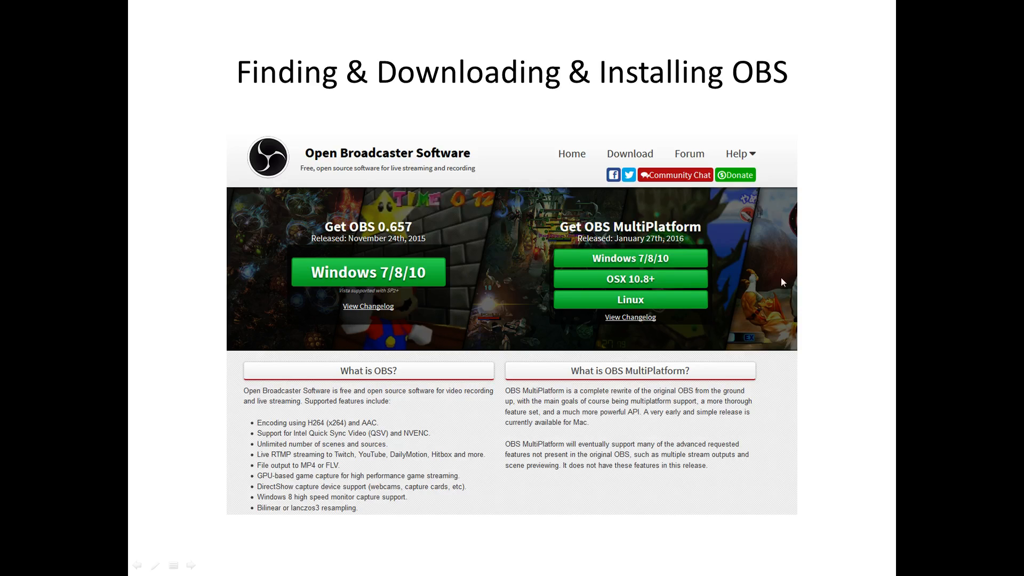
mouse_move(388, 275)
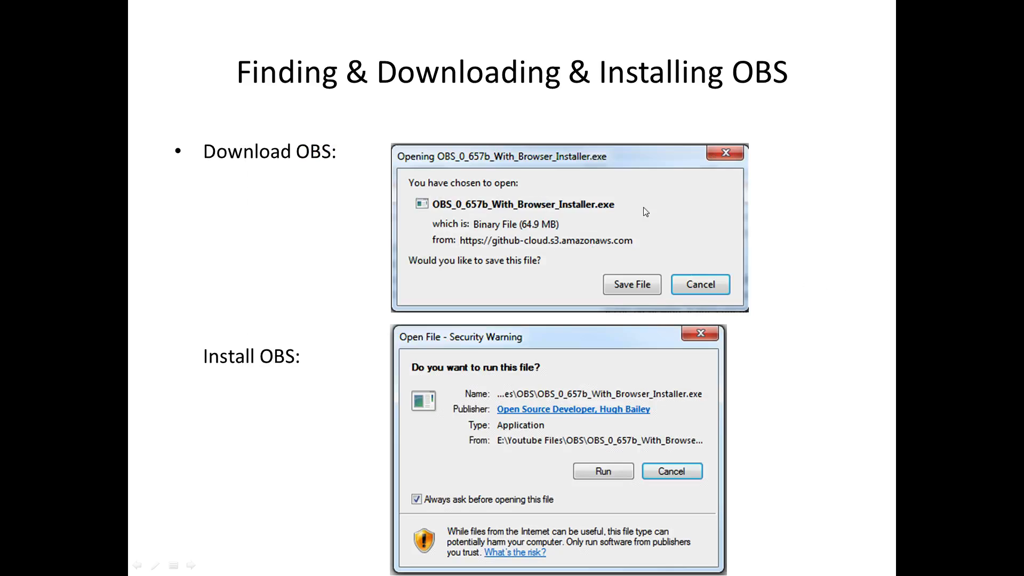
mouse_move(504, 190)
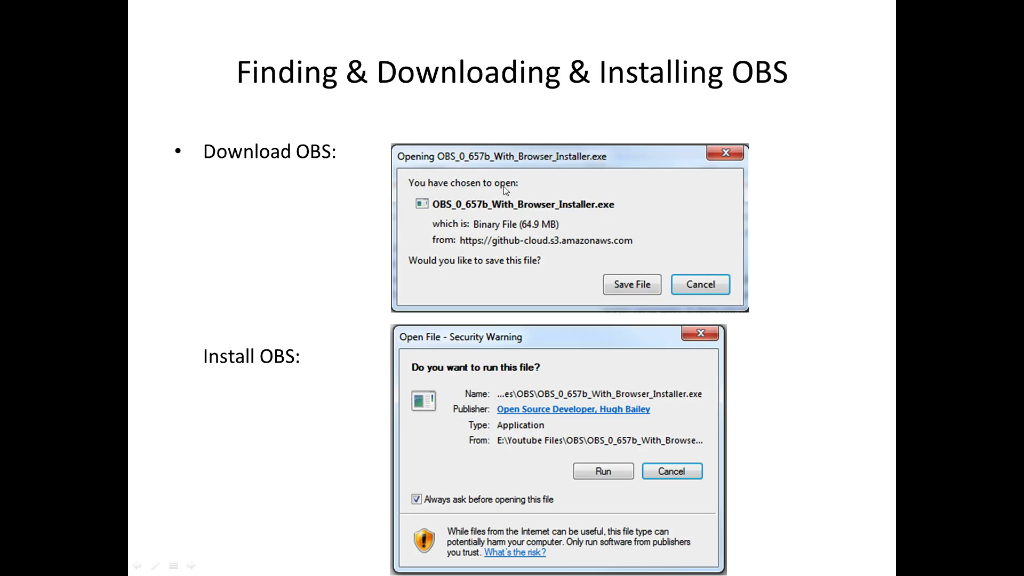
mouse_move(538, 199)
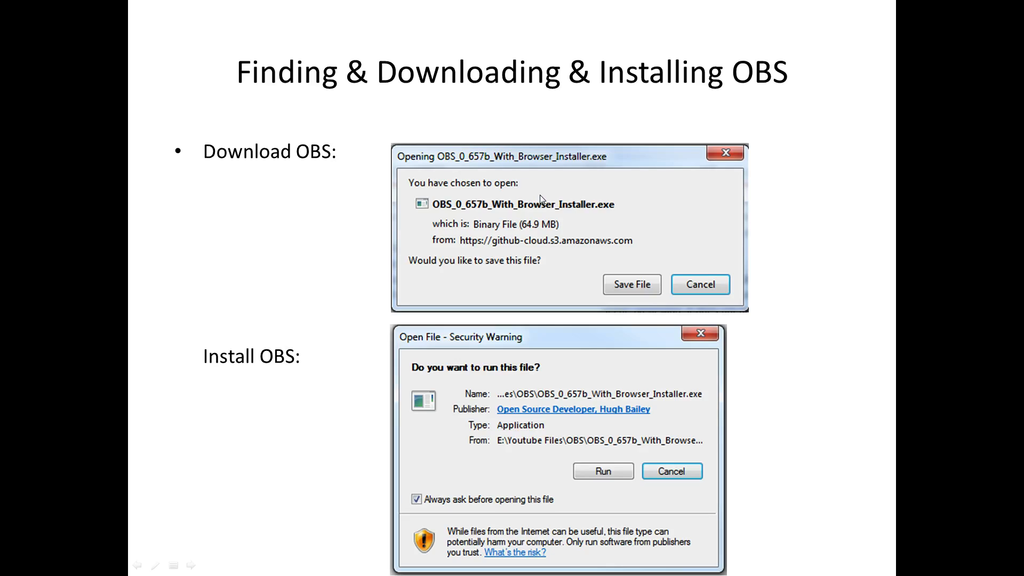
mouse_move(565, 200)
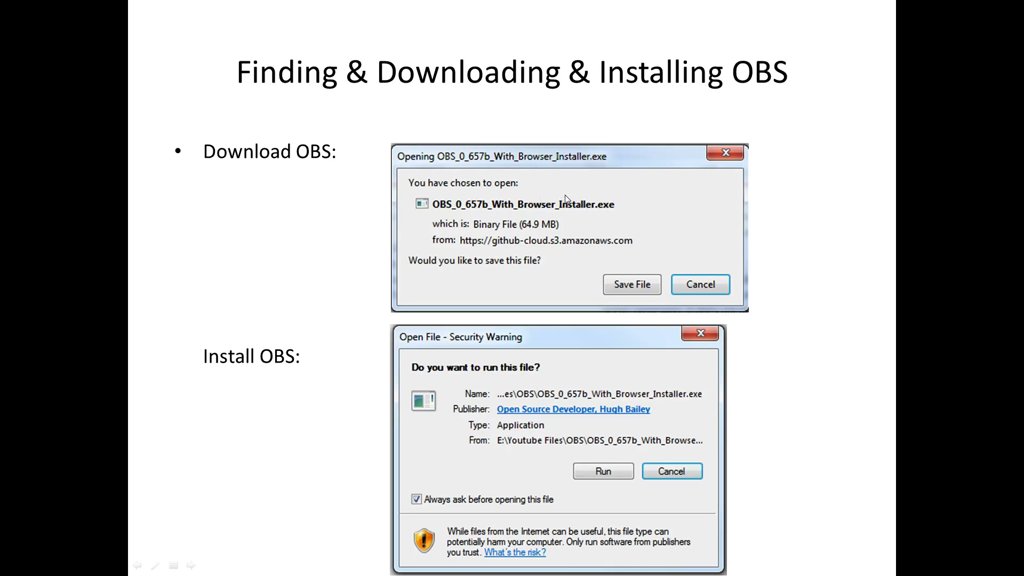
mouse_move(587, 202)
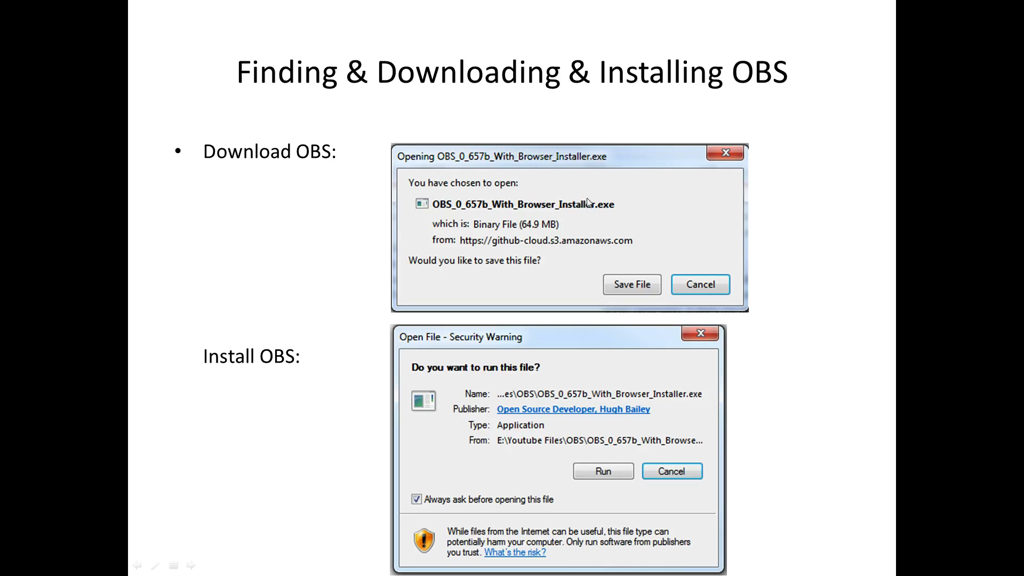
mouse_move(629, 286)
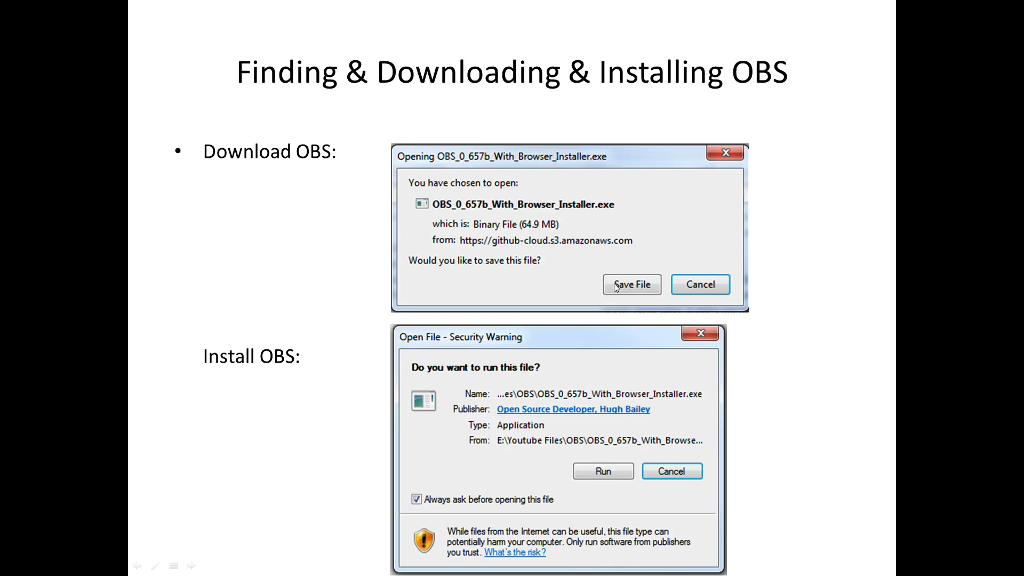
mouse_move(624, 285)
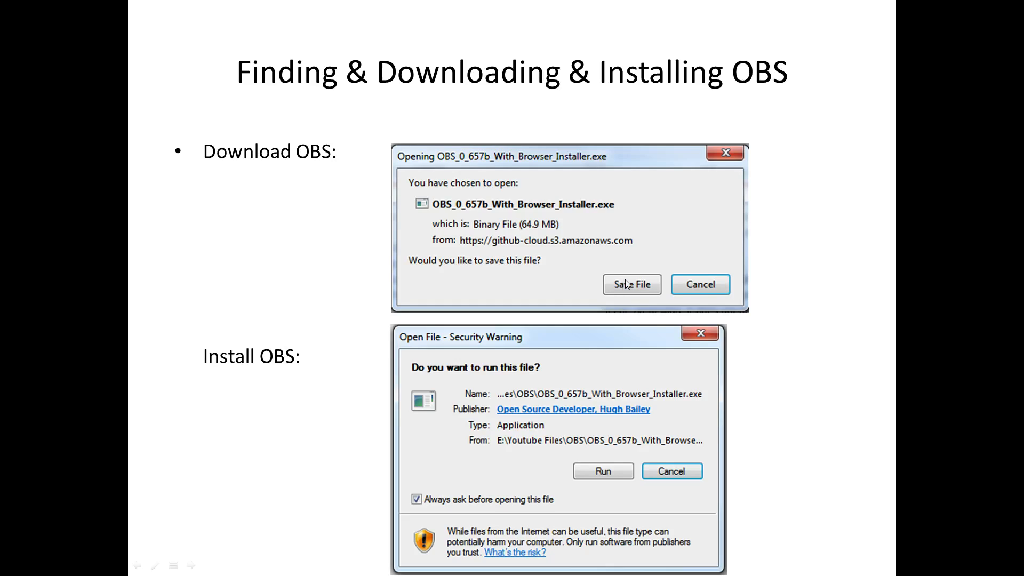
mouse_move(585, 269)
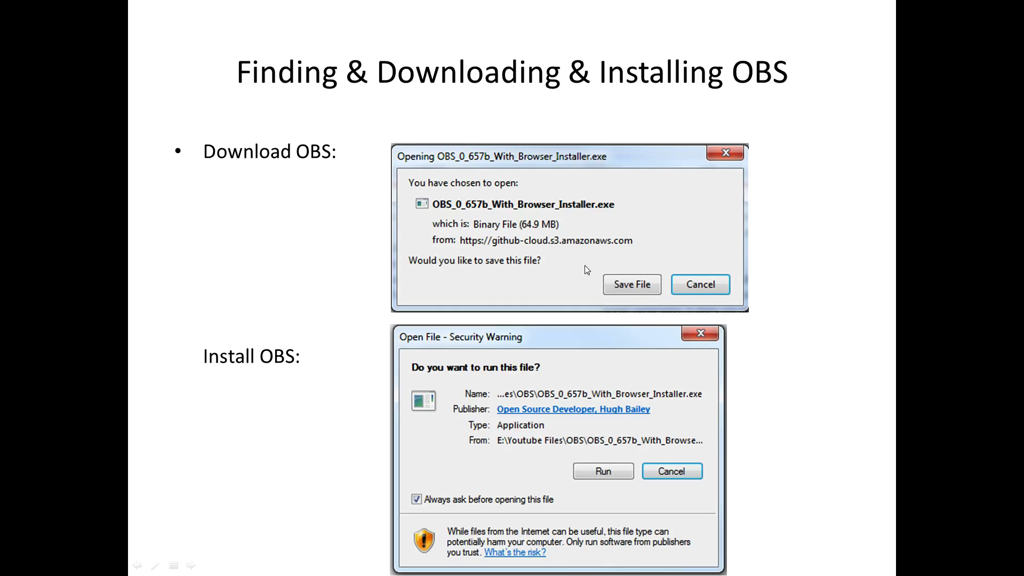
mouse_move(614, 257)
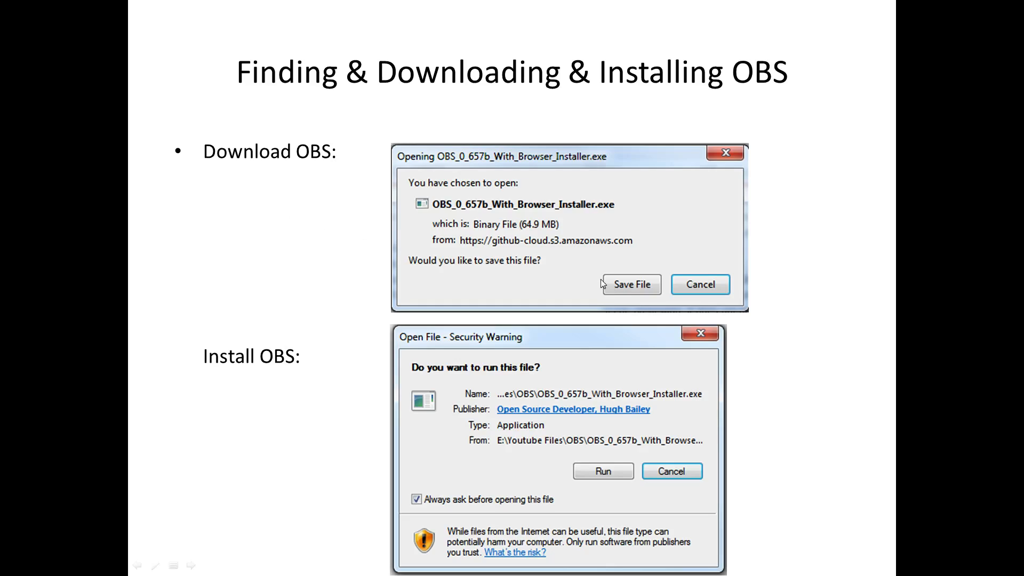
mouse_move(600, 279)
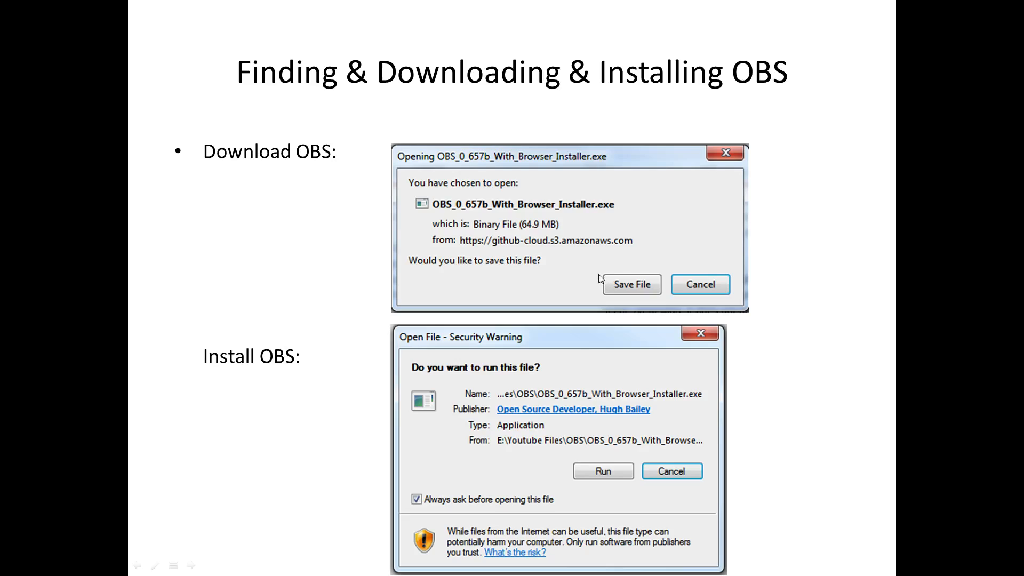
mouse_move(606, 269)
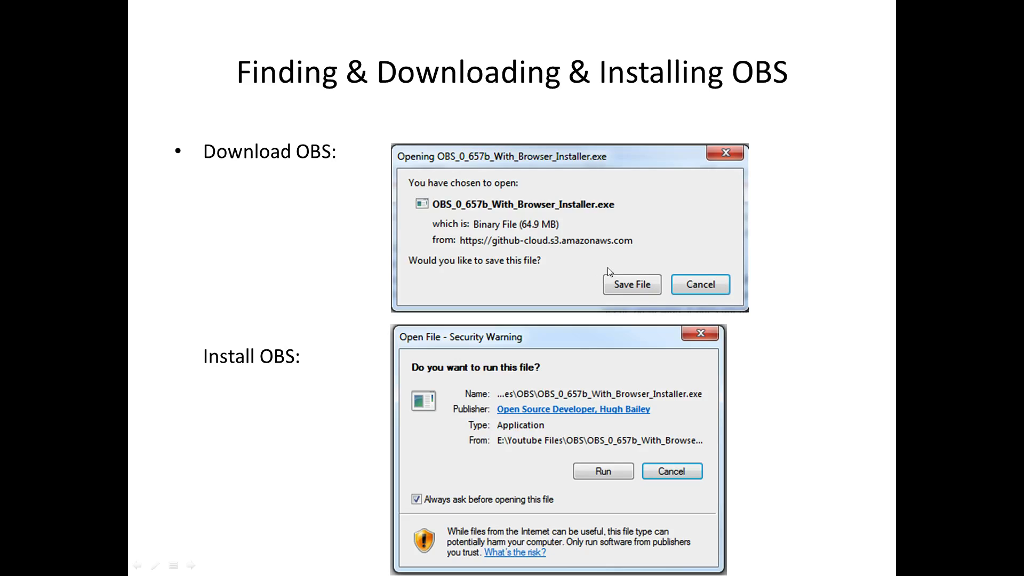
mouse_move(604, 264)
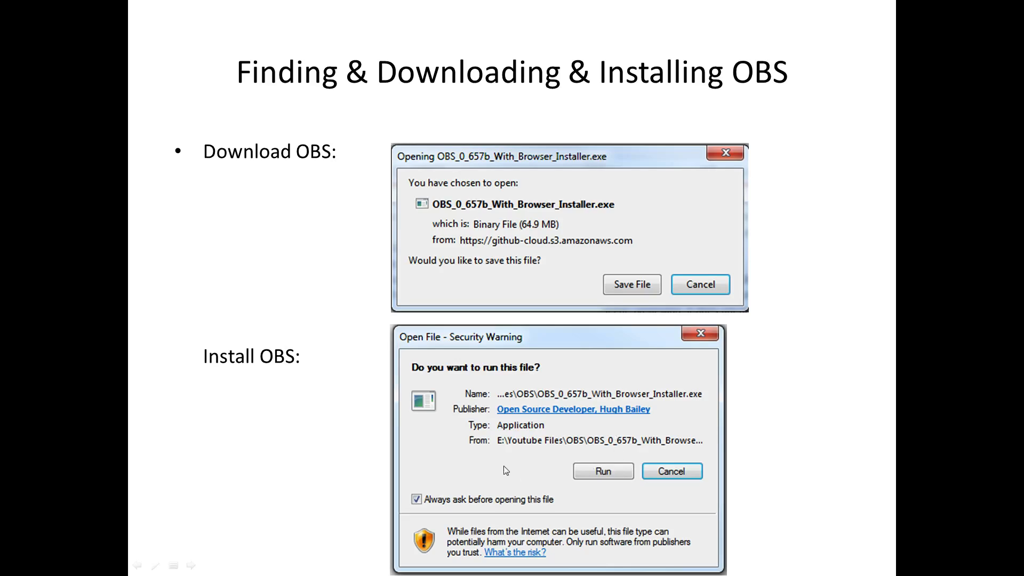
mouse_move(670, 348)
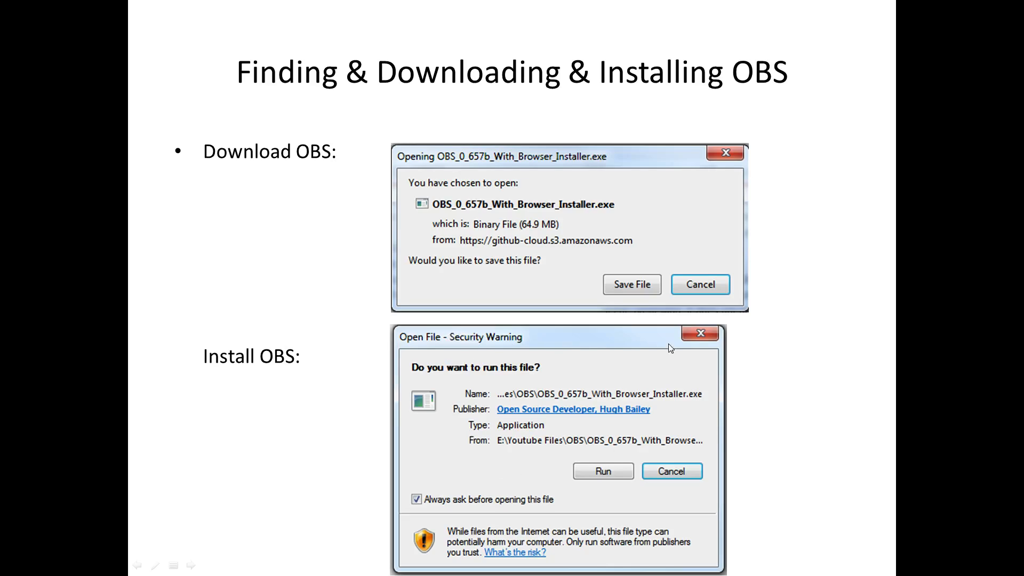
mouse_move(496, 440)
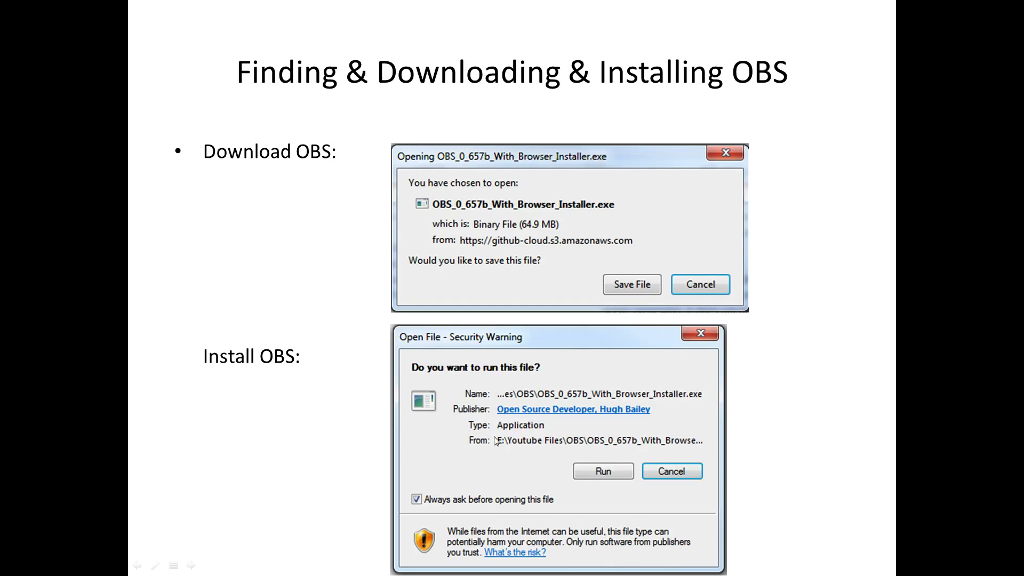
mouse_move(603, 470)
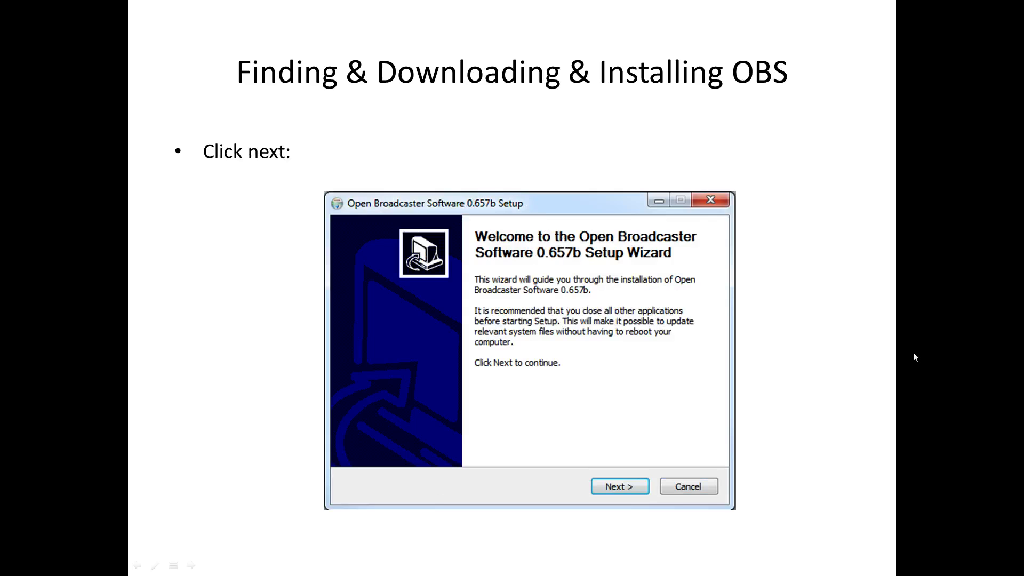
mouse_move(614, 340)
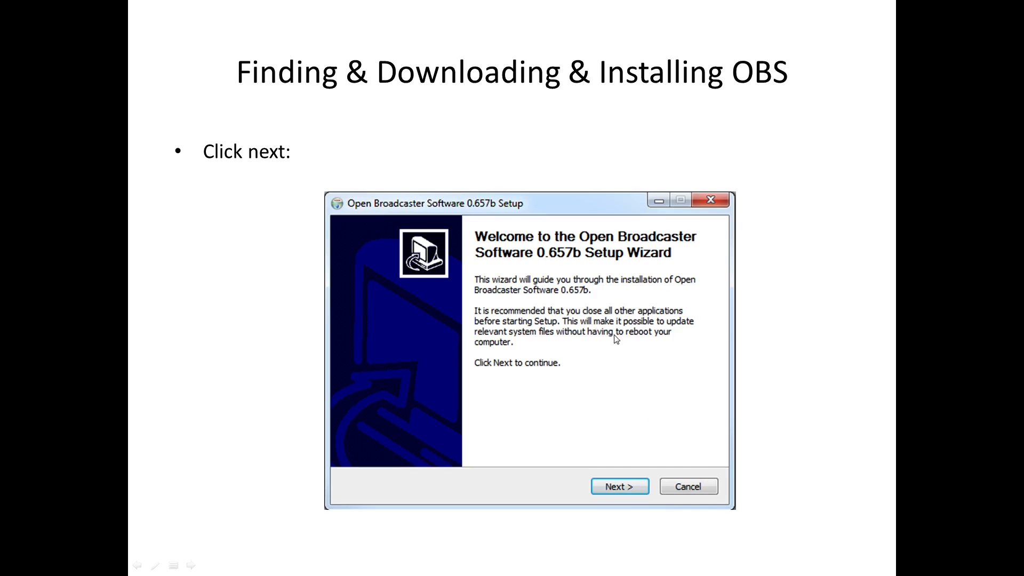
mouse_move(631, 316)
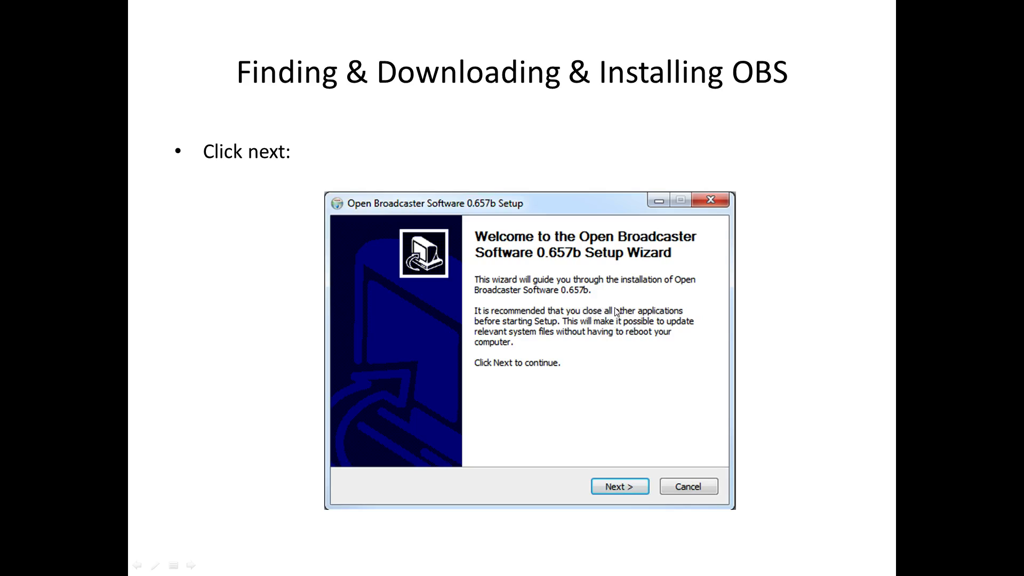
mouse_move(616, 288)
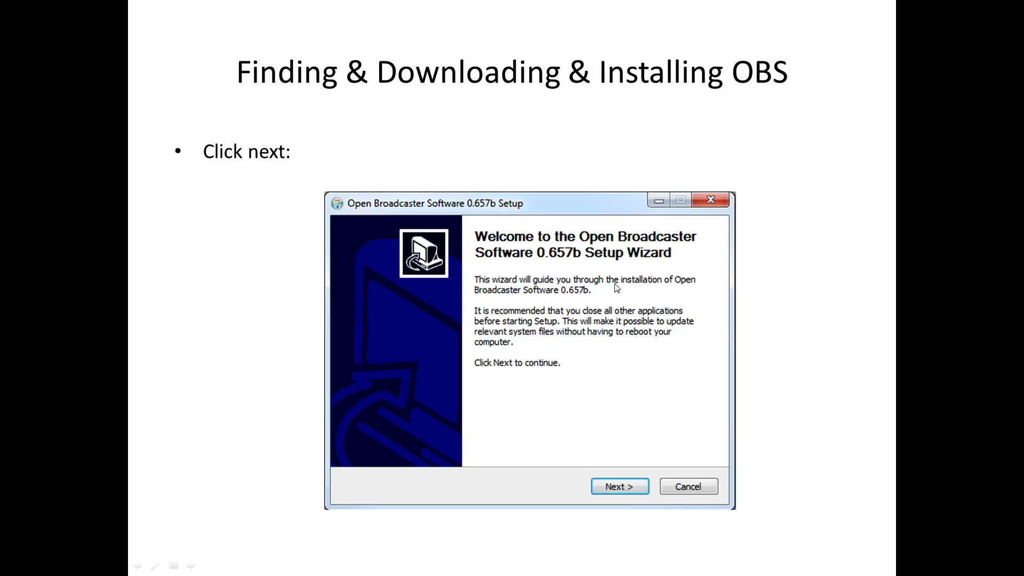
mouse_move(643, 369)
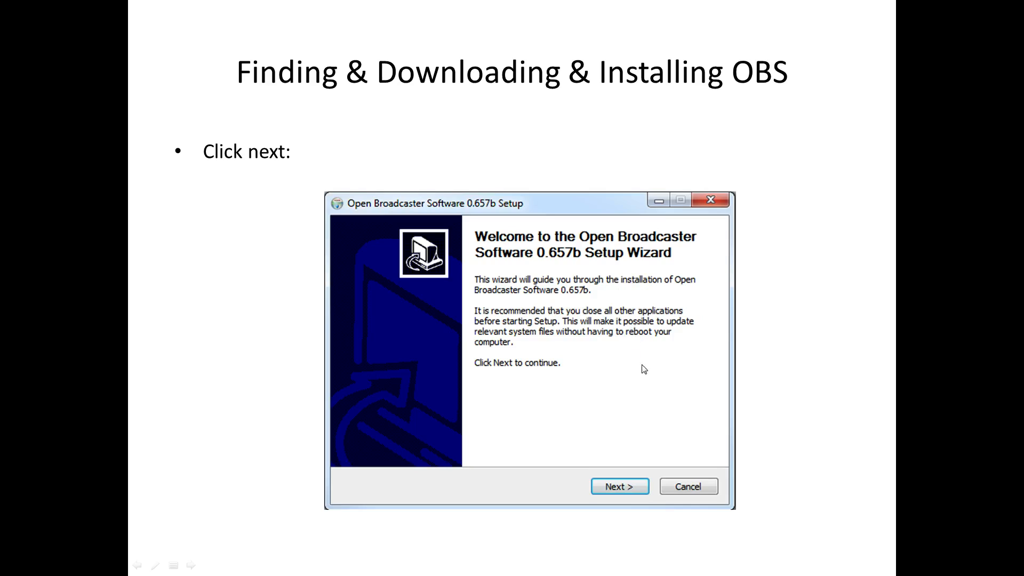
mouse_move(648, 373)
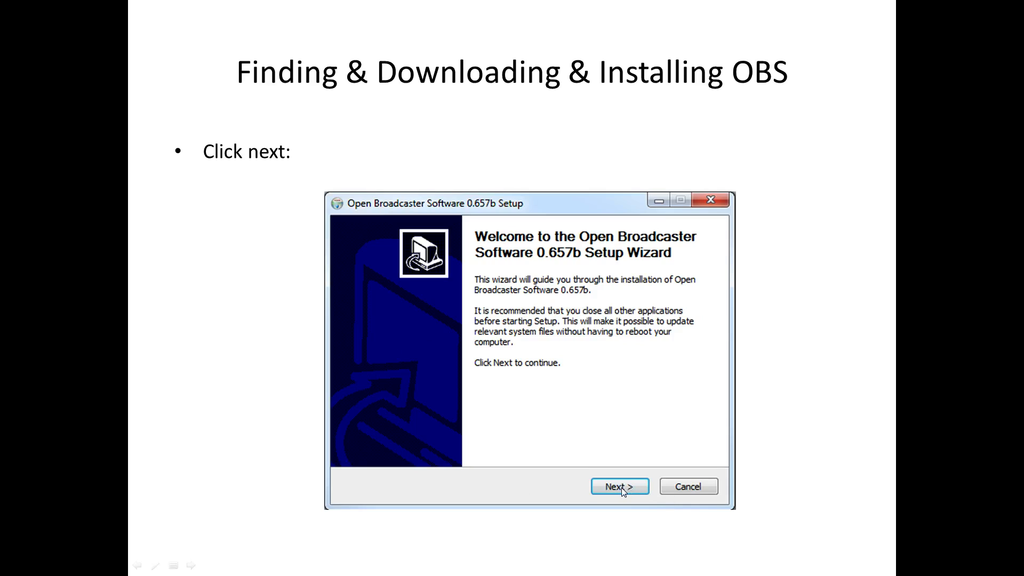
mouse_move(701, 486)
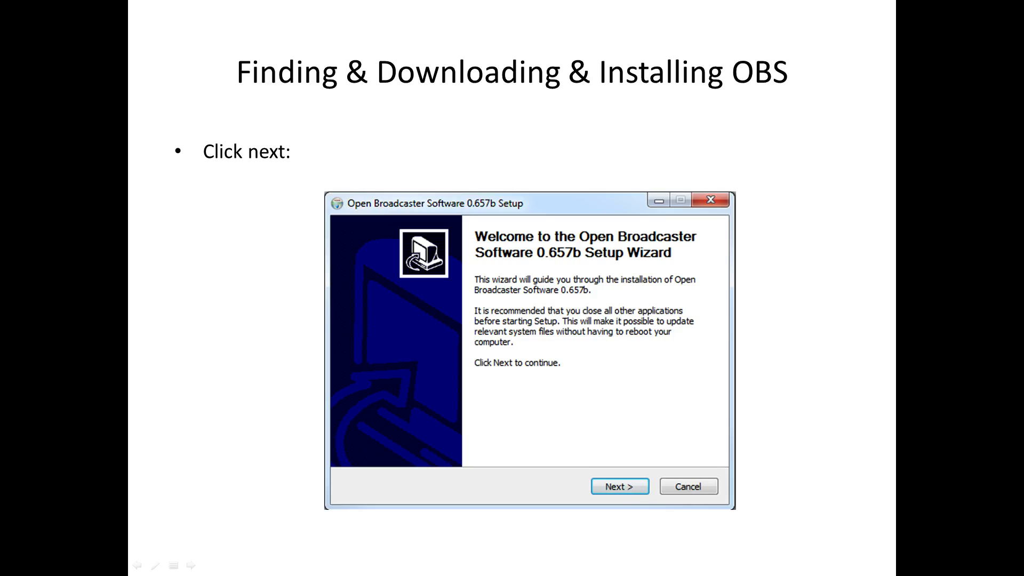
Advance to the 'Deja vu' slide showing the OBS License Agreement screenshot
click(618, 486)
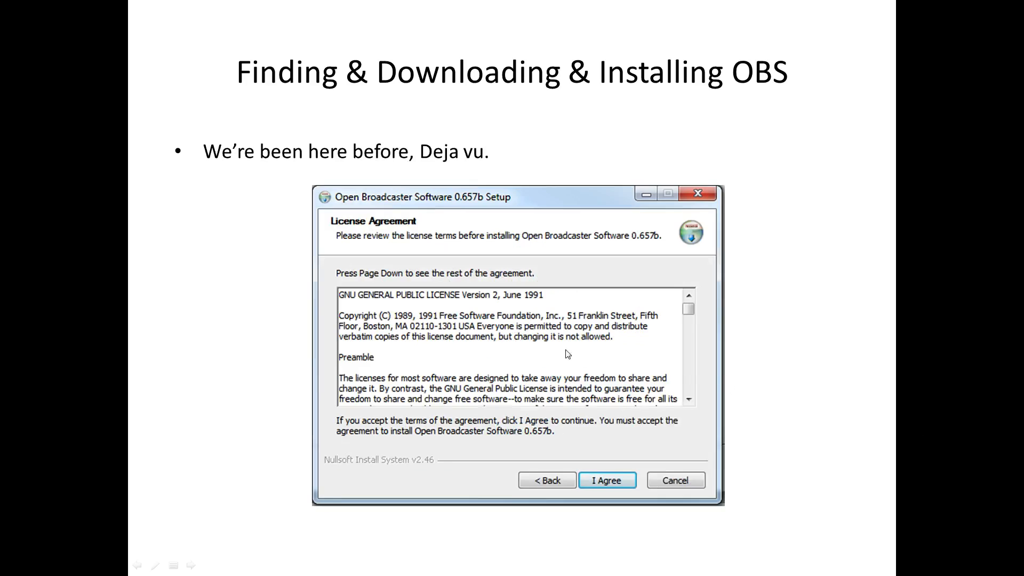
mouse_move(518, 353)
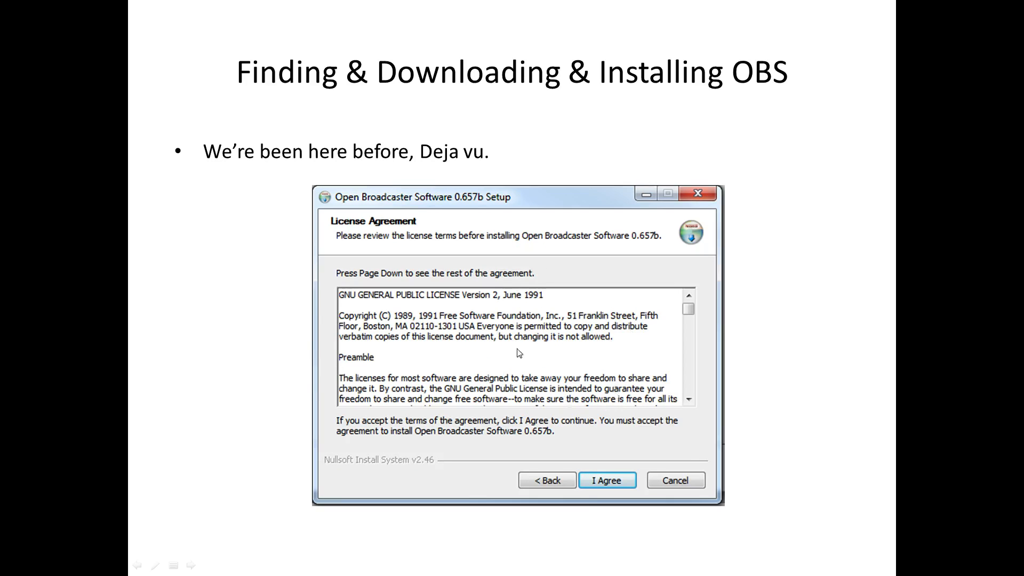
mouse_move(539, 377)
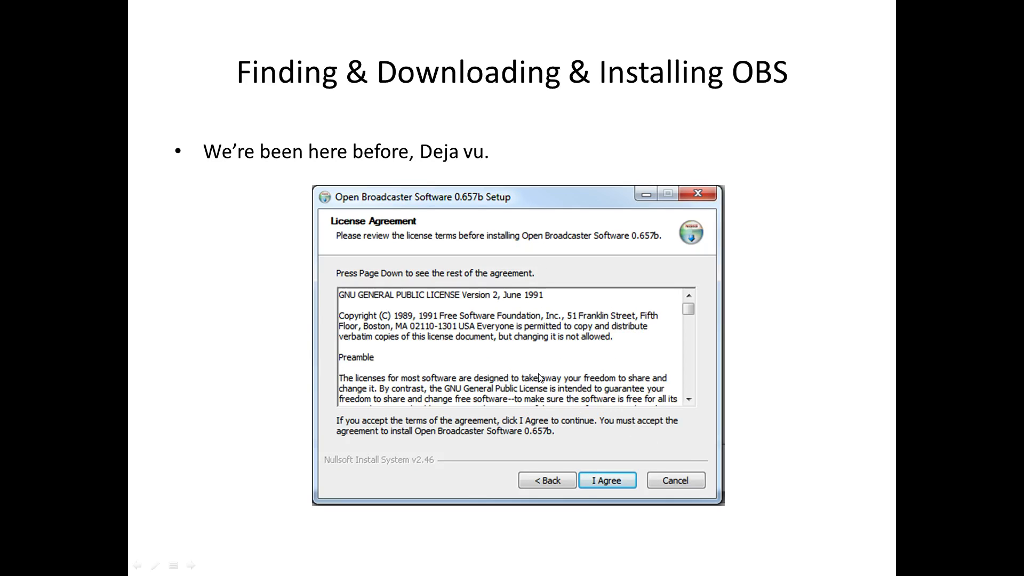
mouse_move(437, 200)
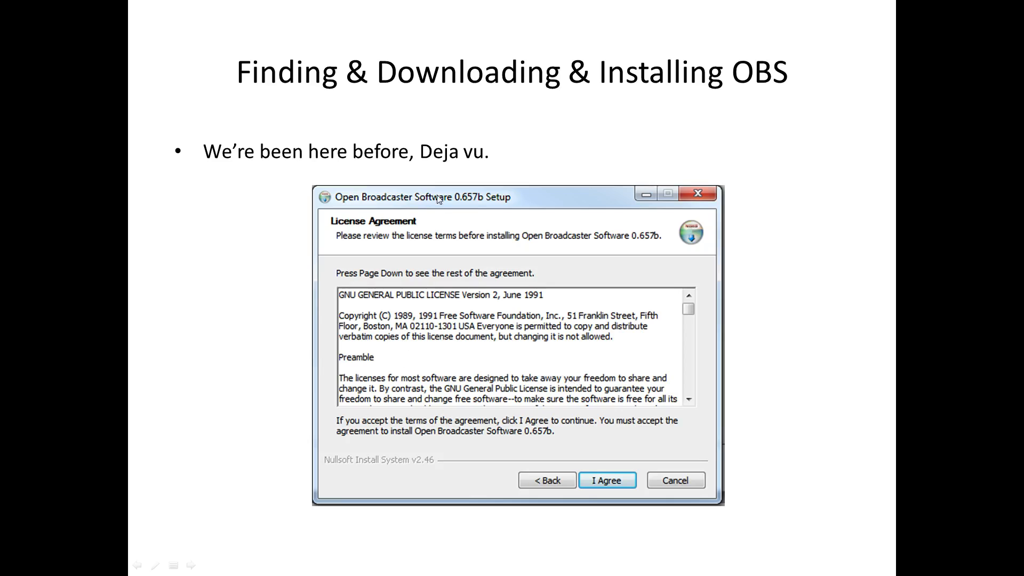
mouse_move(715, 425)
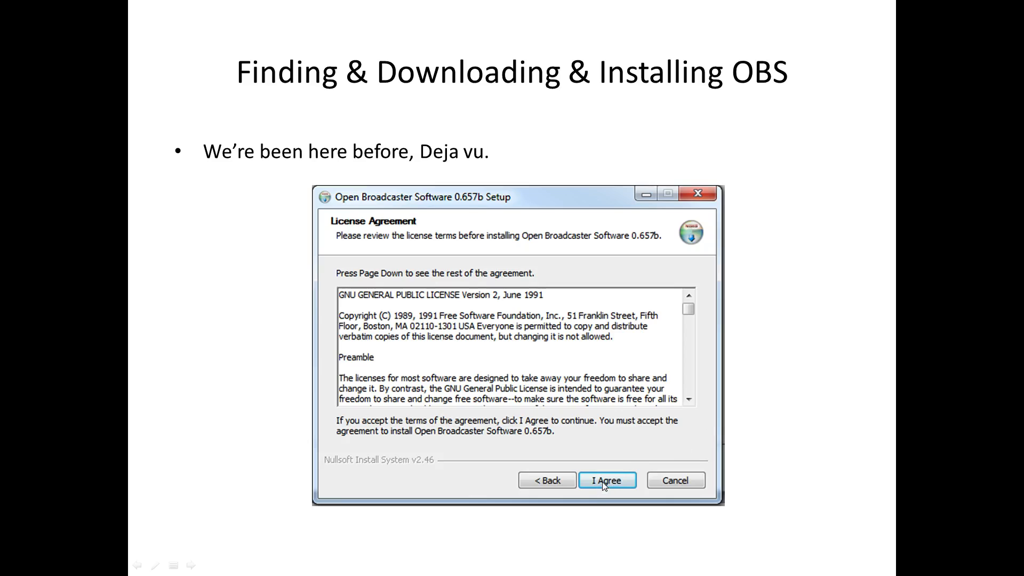
mouse_move(478, 392)
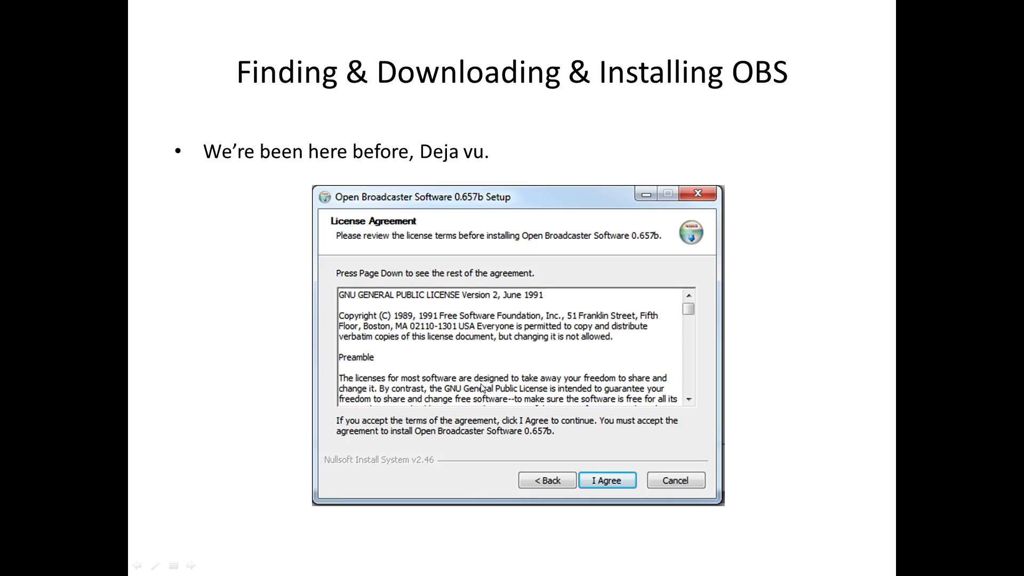
mouse_move(529, 374)
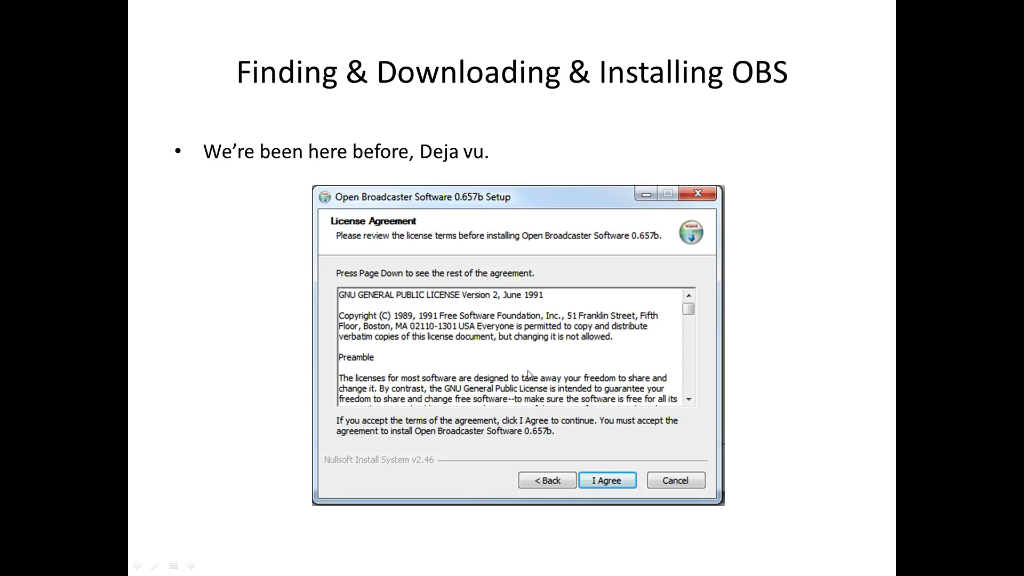
mouse_move(610, 486)
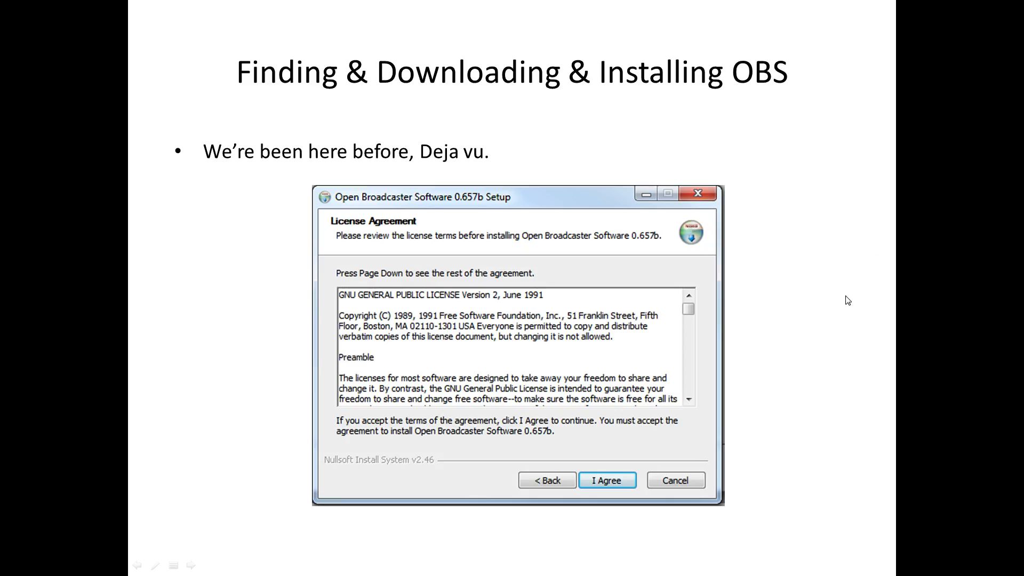
mouse_move(810, 411)
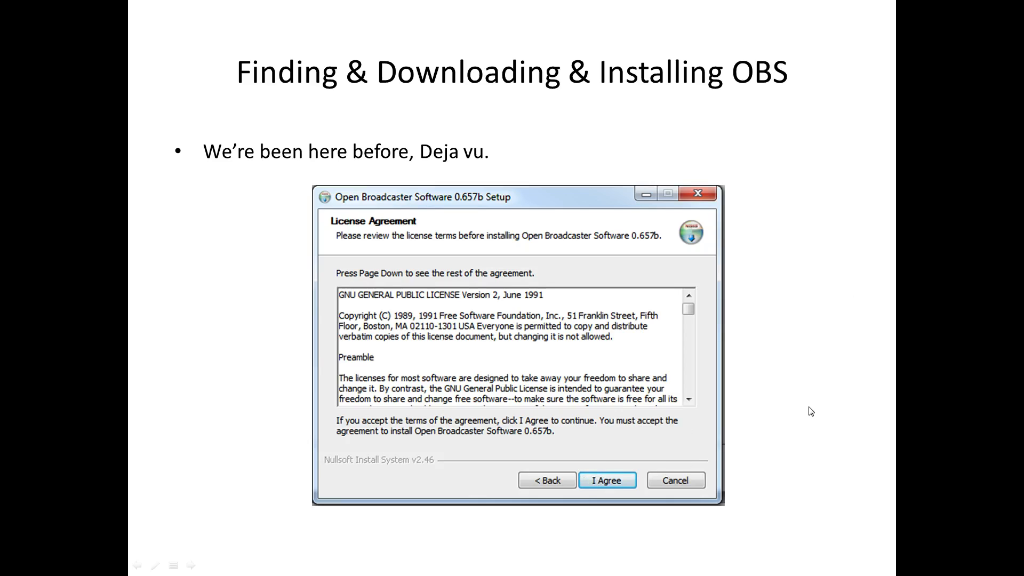
Advance to the 'It's quick to install:' slide with the OBS extraction progress bar
click(605, 479)
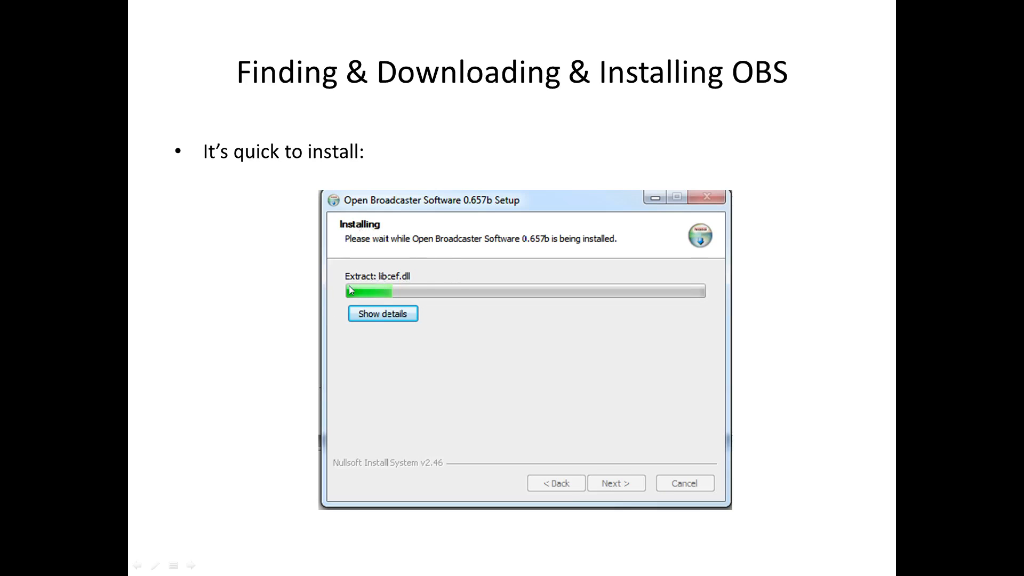
mouse_move(354, 298)
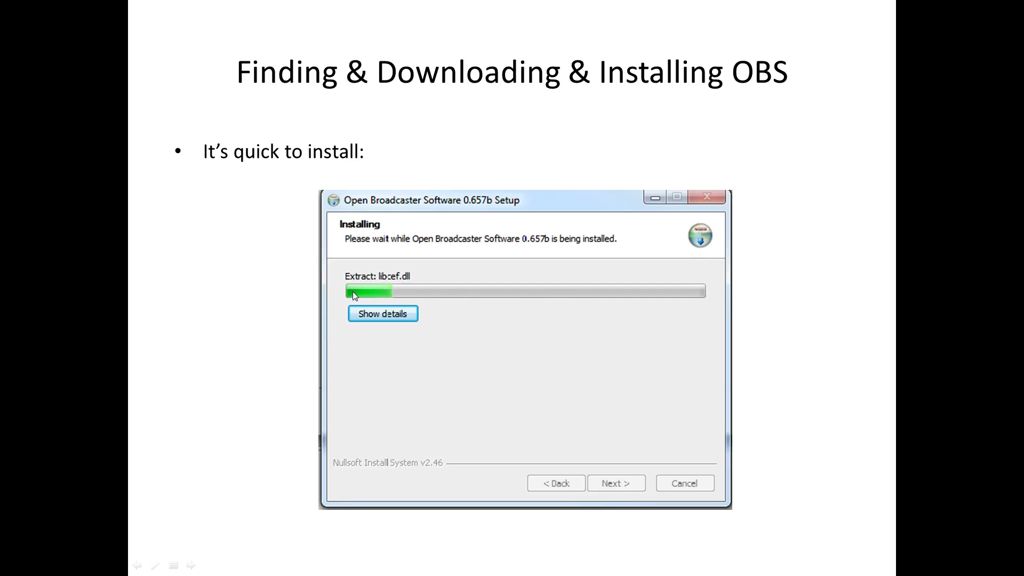
mouse_move(624, 298)
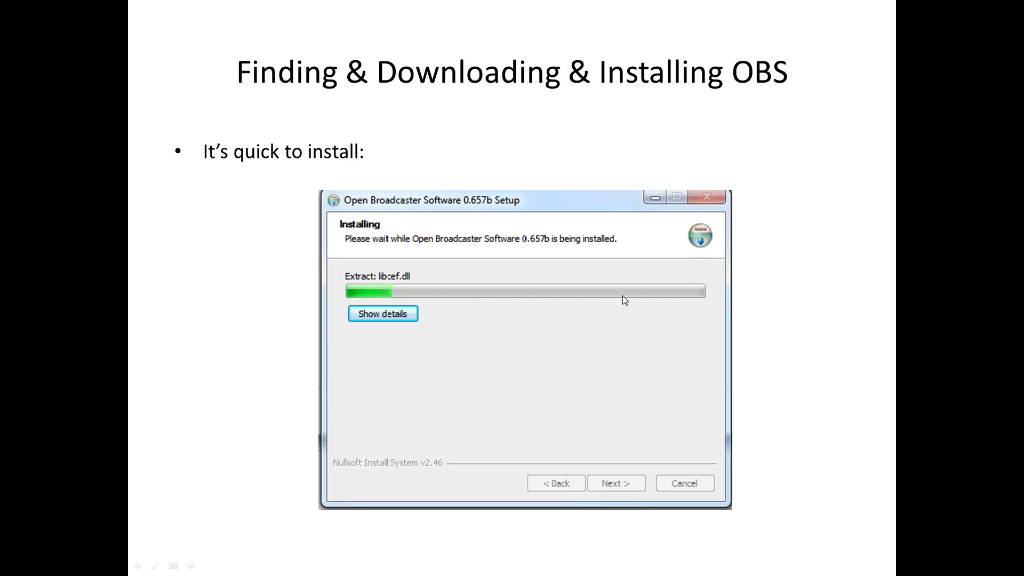
mouse_move(981, 351)
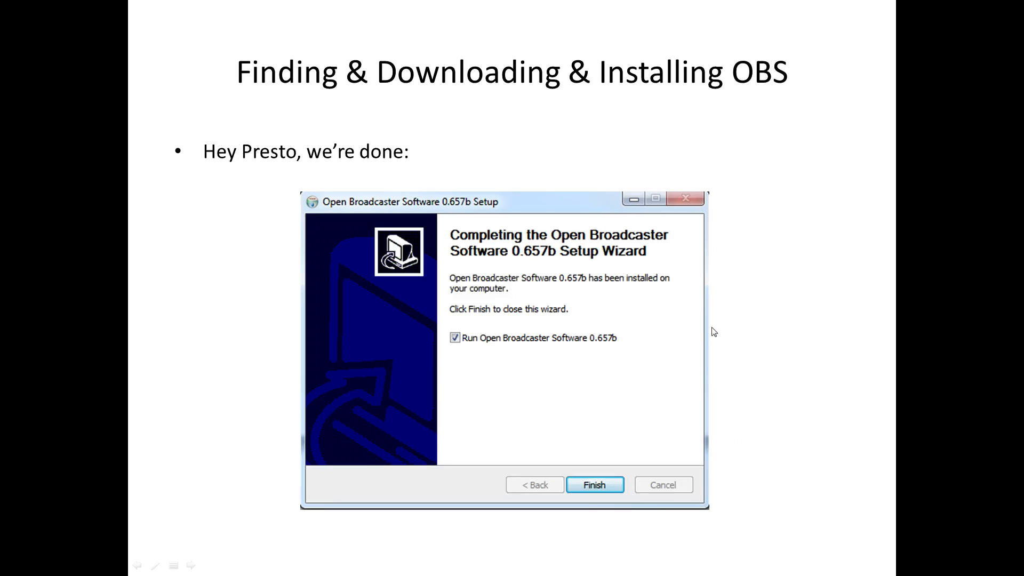
mouse_move(438, 292)
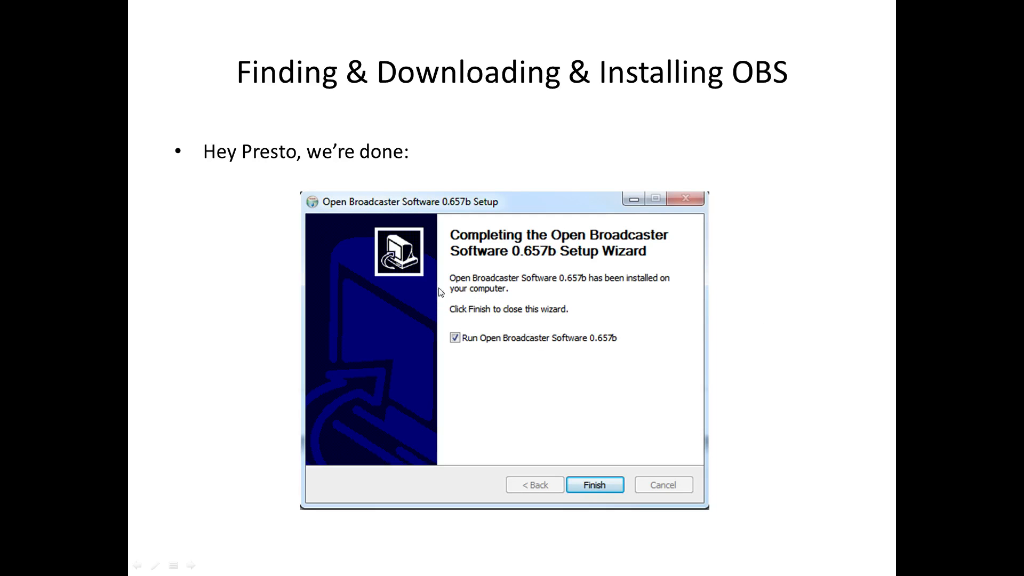
mouse_move(570, 317)
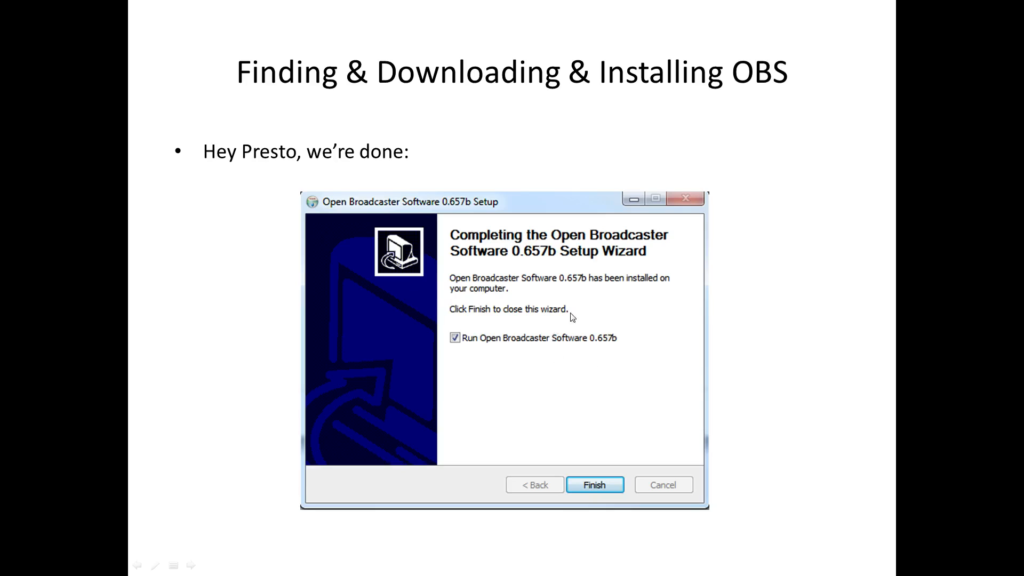
mouse_move(634, 354)
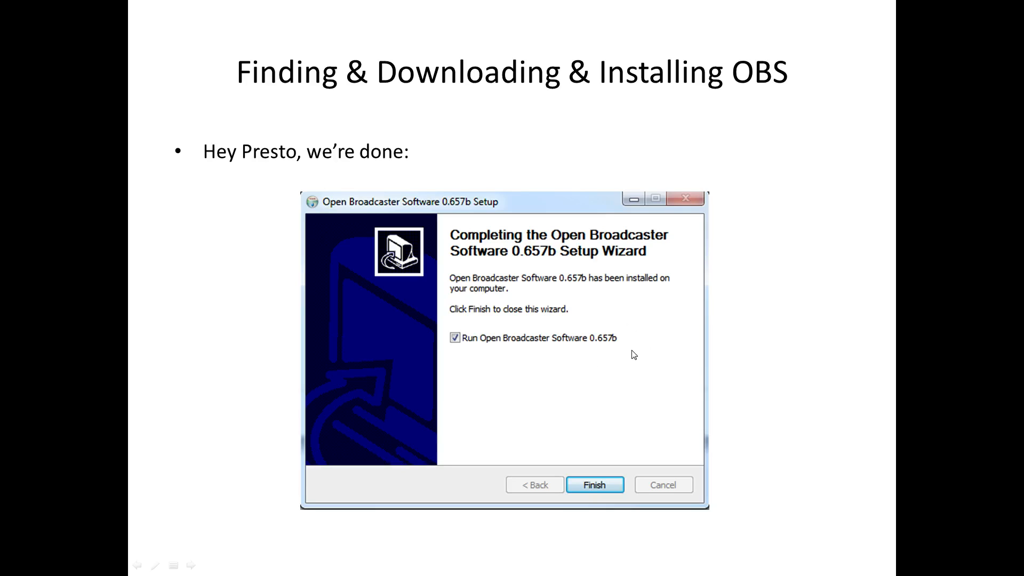
mouse_move(629, 364)
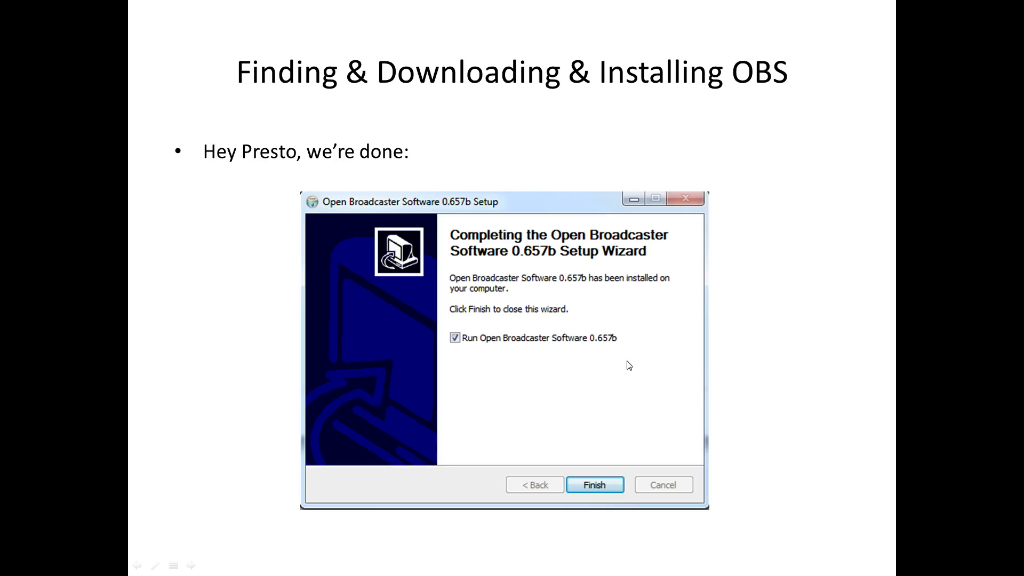
mouse_move(584, 362)
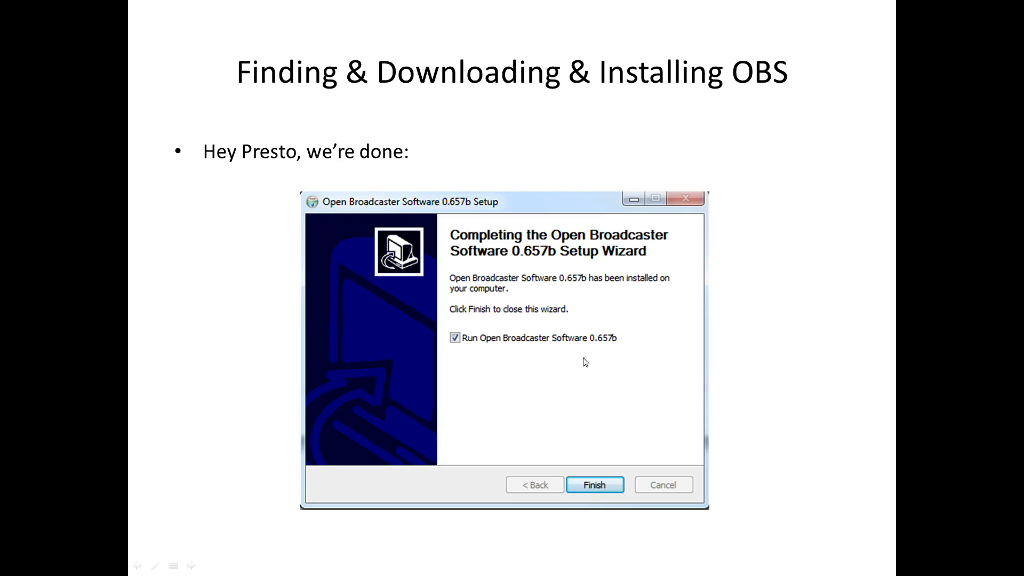
mouse_move(703, 386)
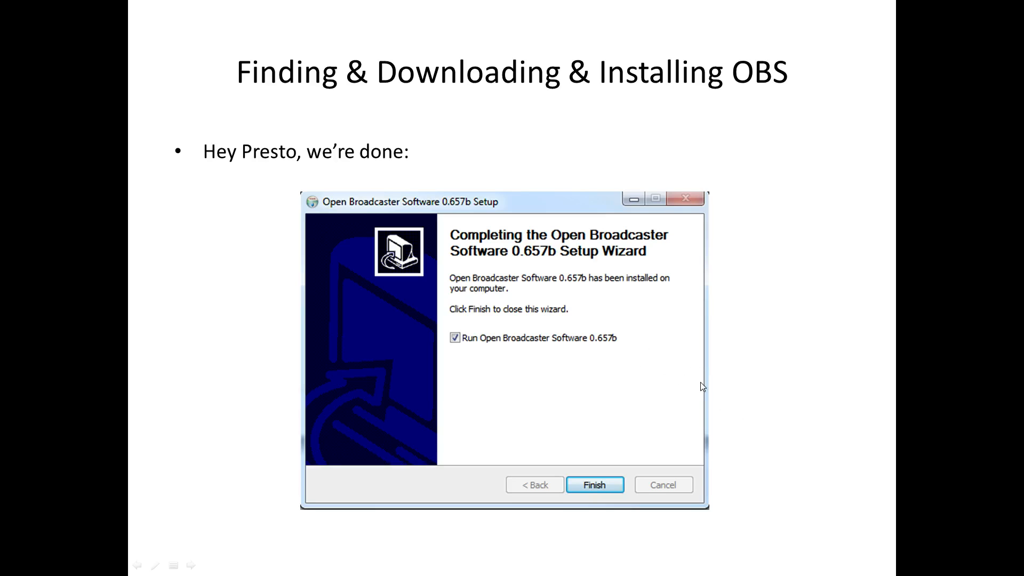
mouse_move(737, 397)
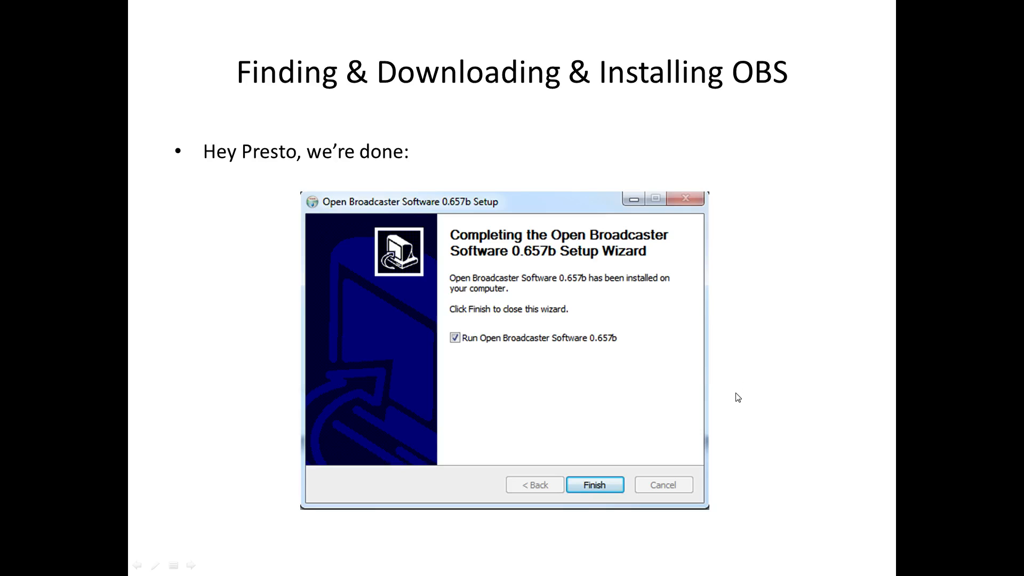
mouse_move(745, 390)
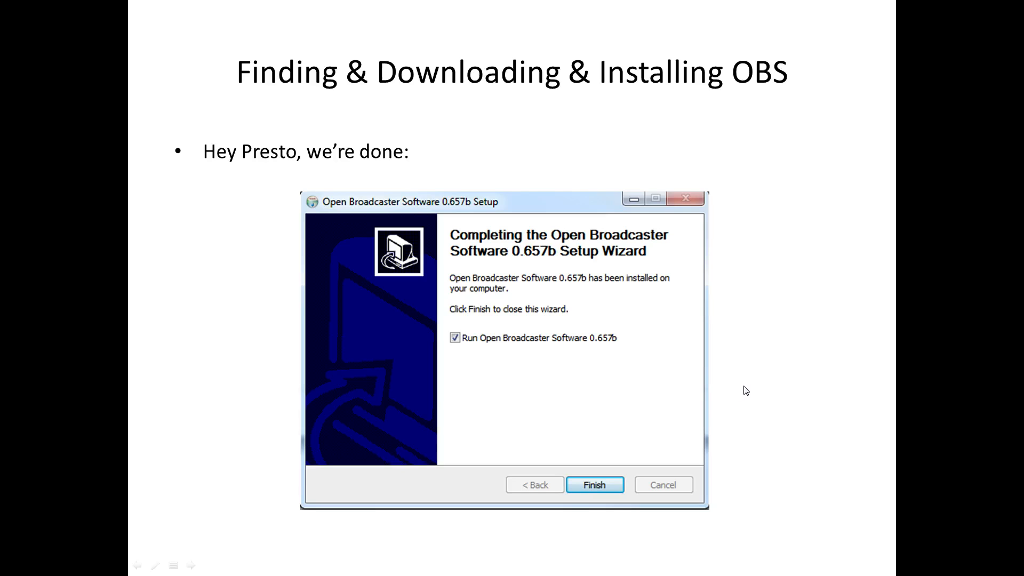